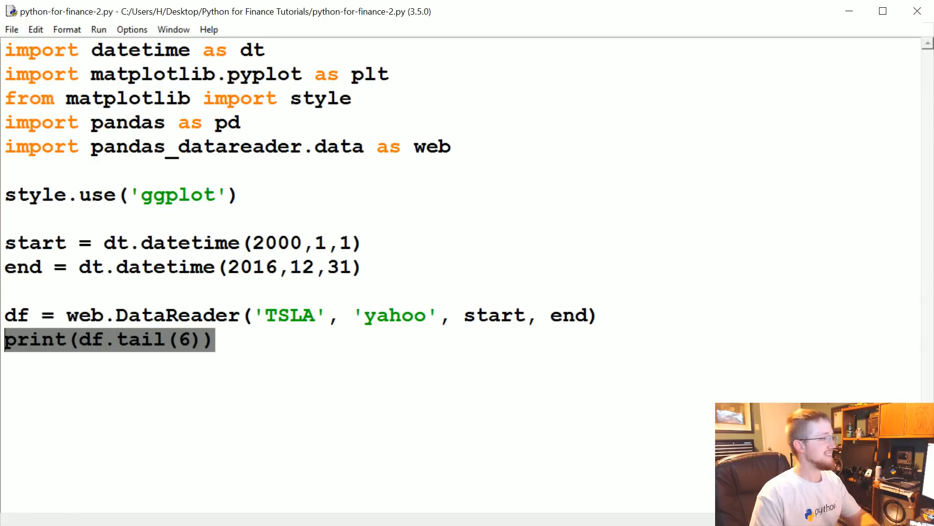
Step: Replace print(df.tail(6)) with df.to_csv('tsla.csv') and run the script with F5
{"action": "key", "text": "Delete"}
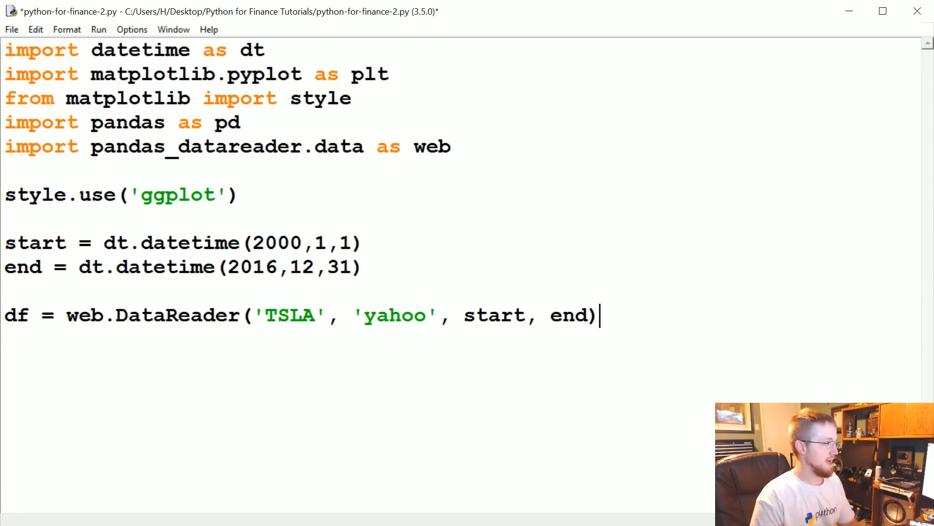
{"action": "type", "text": "df"}
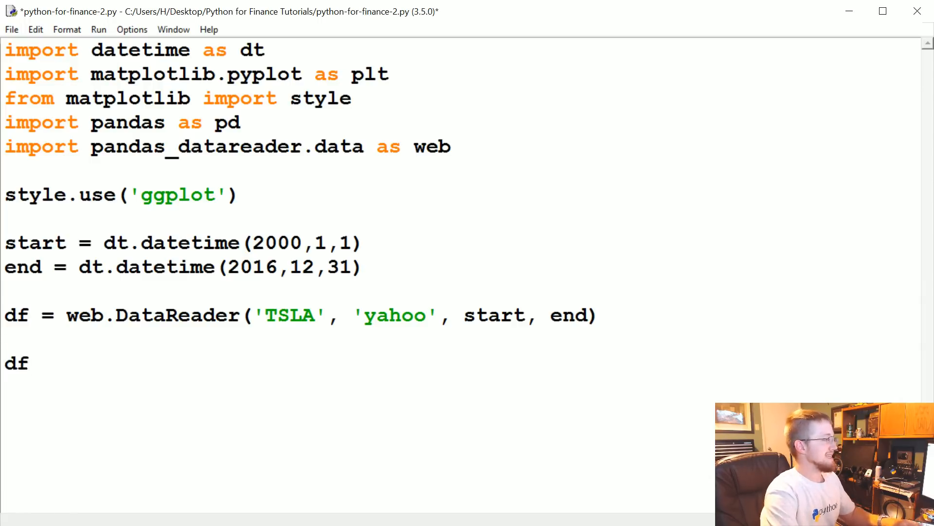
{"action": "type", "text": ".to_csv"}
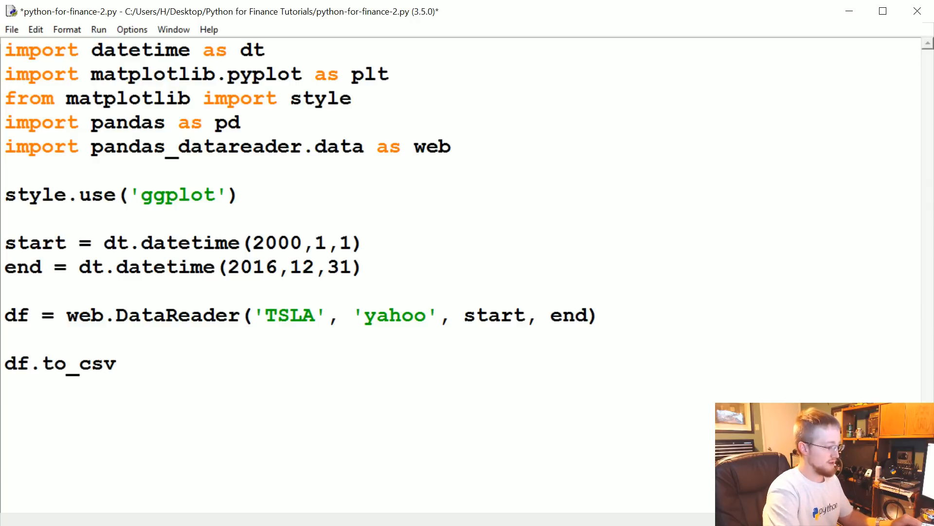
{"action": "type", "text": "()"}
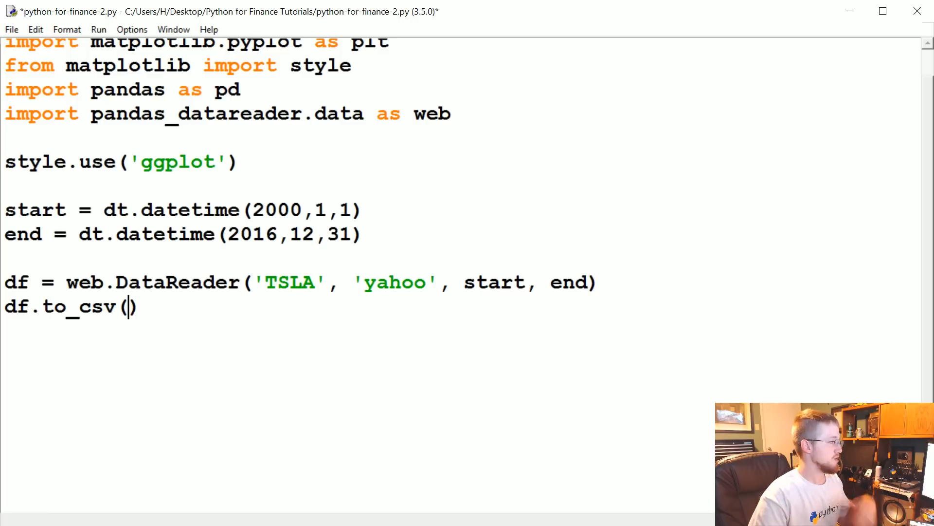
{"action": "type", "text": "''"}
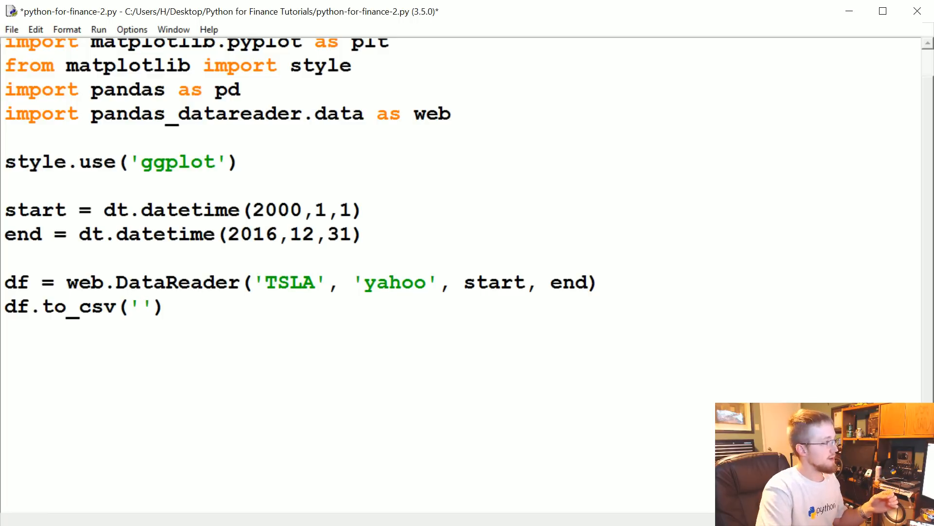
{"action": "left_click", "coordinate": [140, 307]}
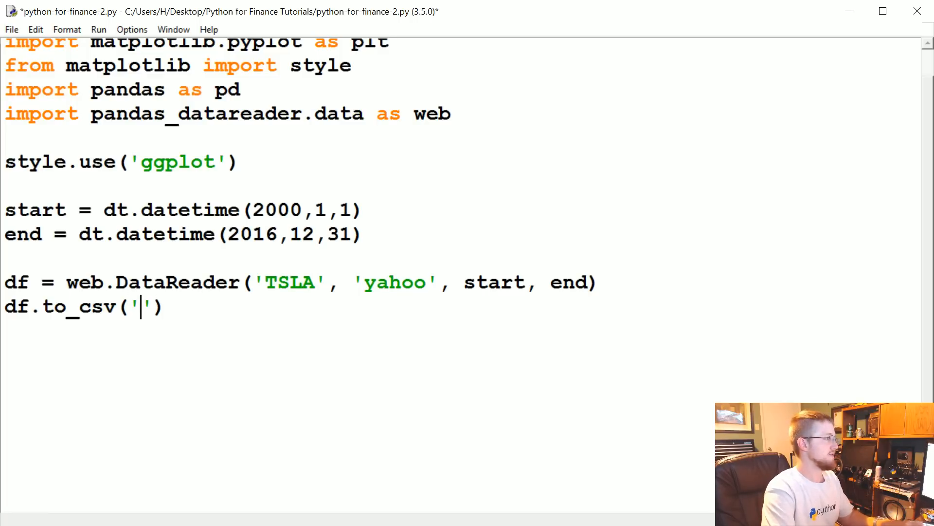
{"action": "type", "text": "tsla.c"}
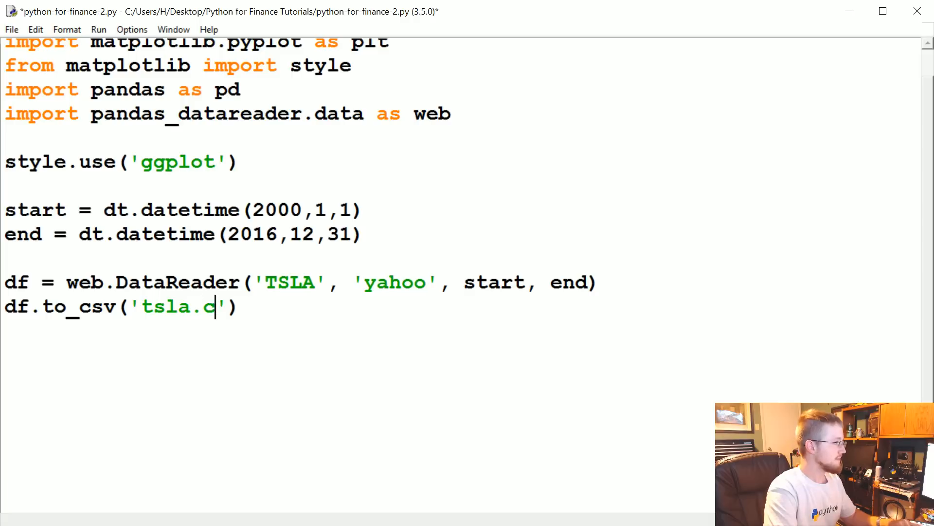
{"action": "type", "text": "sv"}
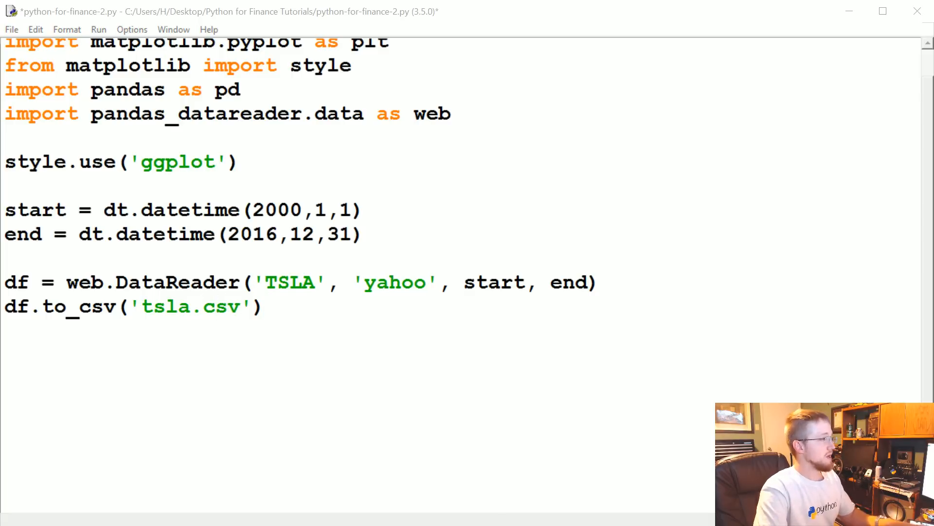
{"action": "key", "text": "F5"}
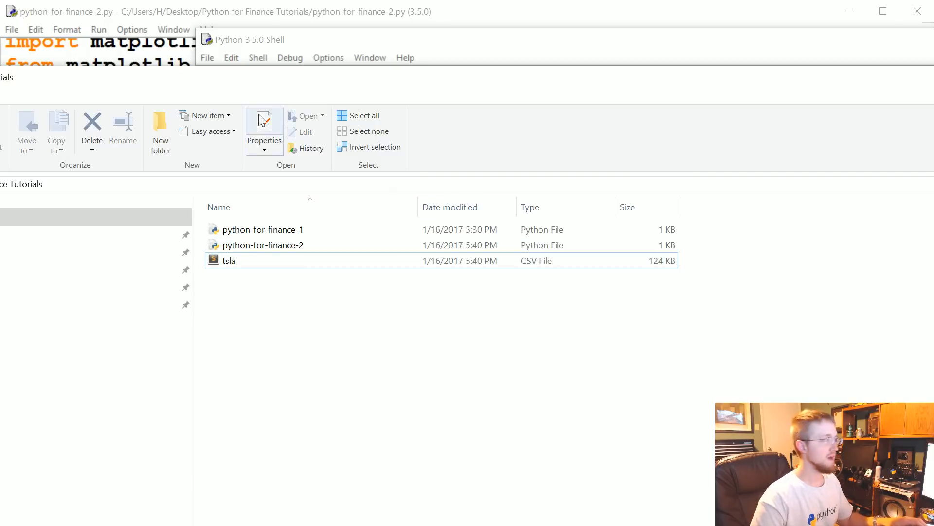
Step: View tsla.csv in Sublime Text, scrolling through the daily price rows
{"action": "double_click", "coordinate": [229, 261]}
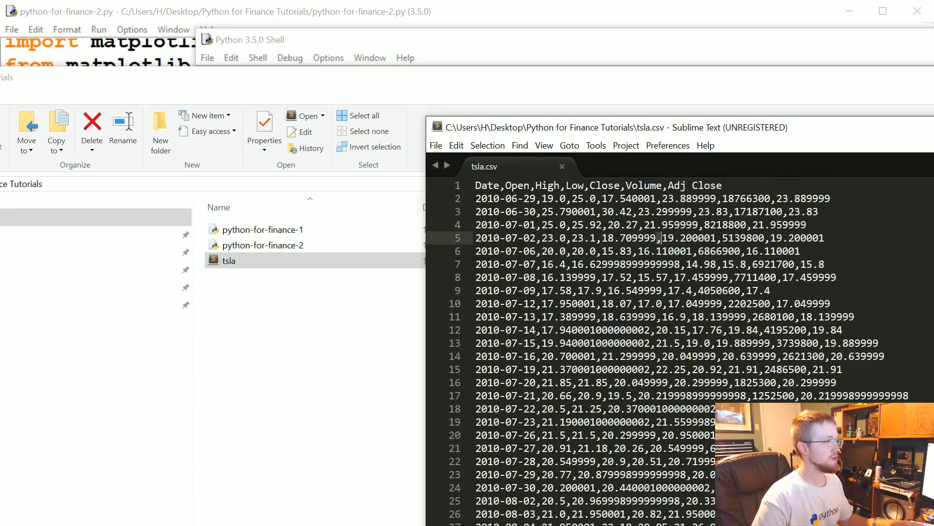
{"action": "scroll", "scroll_direction": "down", "scroll_amount": 3}
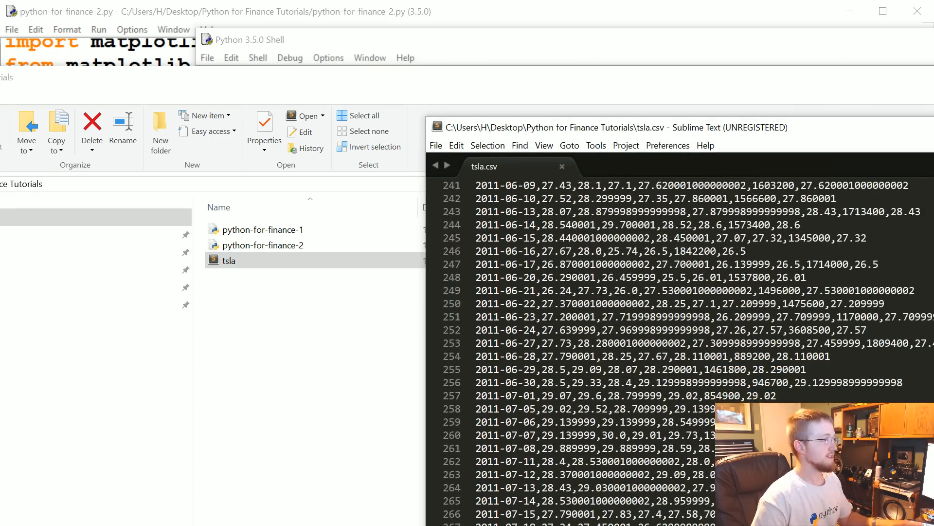
{"action": "scroll", "scroll_direction": "up", "scroll_amount": 3}
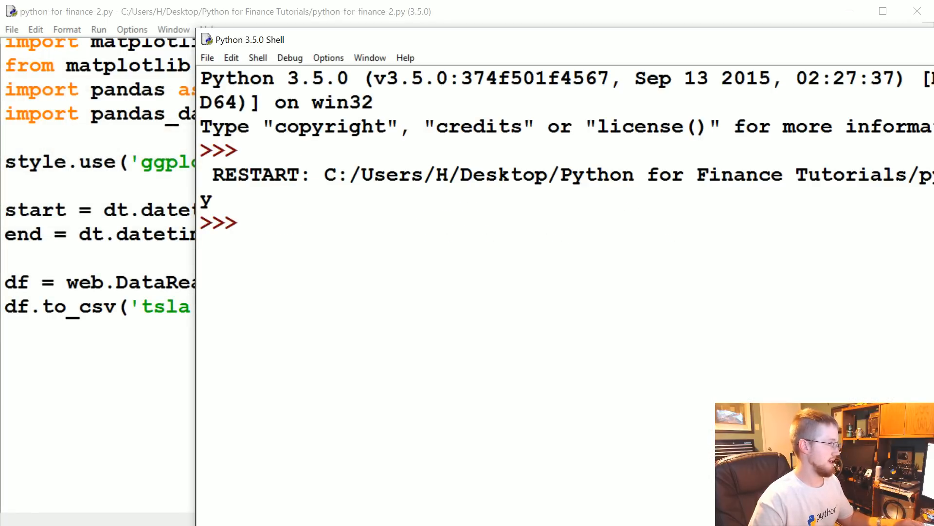
Step: Run df.head() in the shell and select the word Open in the printed table
{"action": "type", "text": "df.head("}
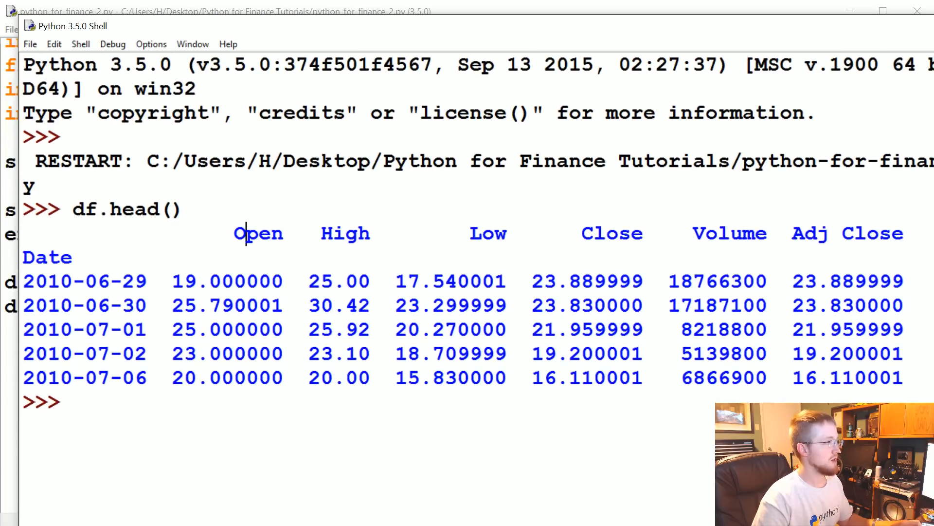
{"action": "double_click", "coordinate": [47, 257]}
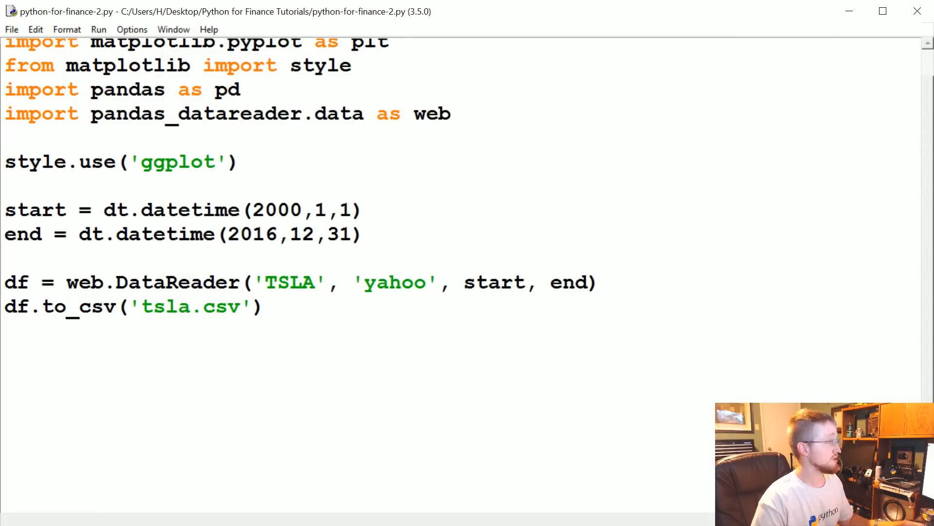
Step: Comment out the start/end/DataReader lines and the df.to_csv('tsla.csv') line
{"action": "left_click_drag", "start_coordinate": [6, 209], "coordinate": [596, 282]}
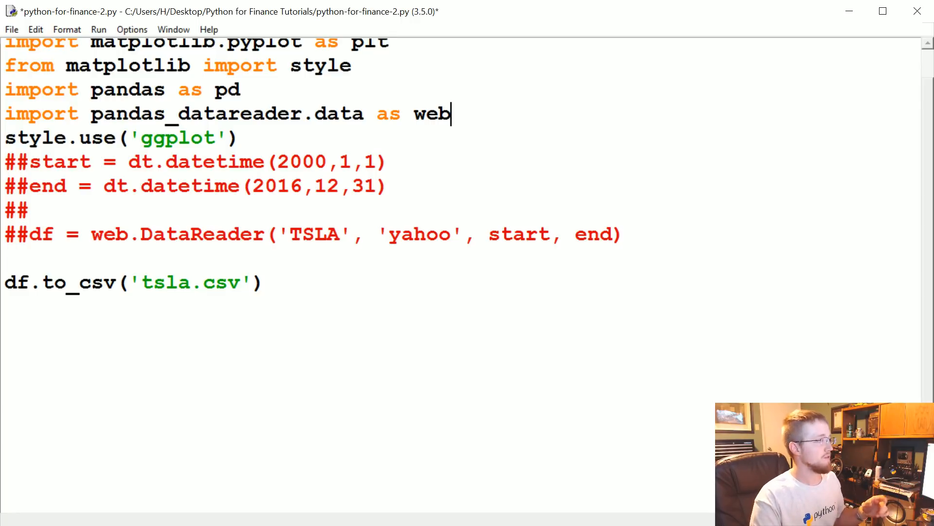
{"action": "left_click_drag", "start_coordinate": [6, 163], "coordinate": [622, 235]}
{"action": "type", "text": "##"}
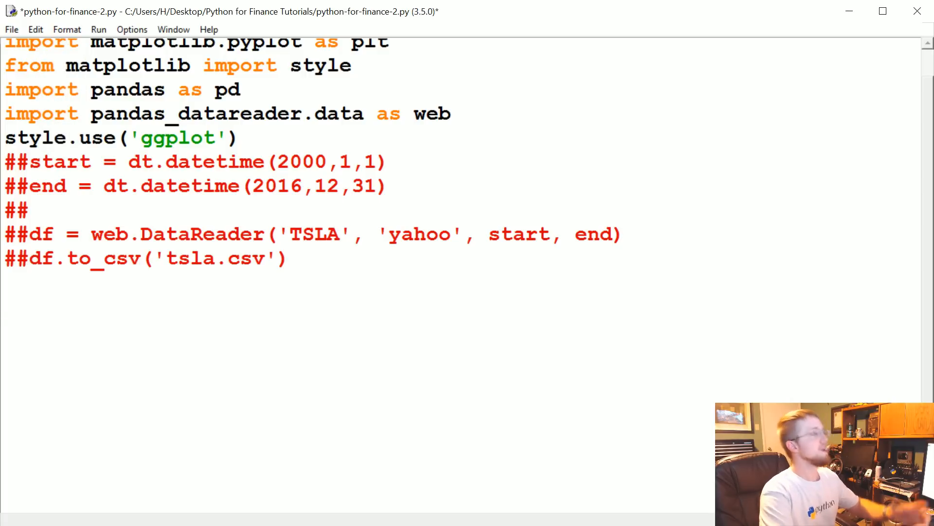
{"action": "scroll", "scroll_direction": "down", "scroll_amount": 3}
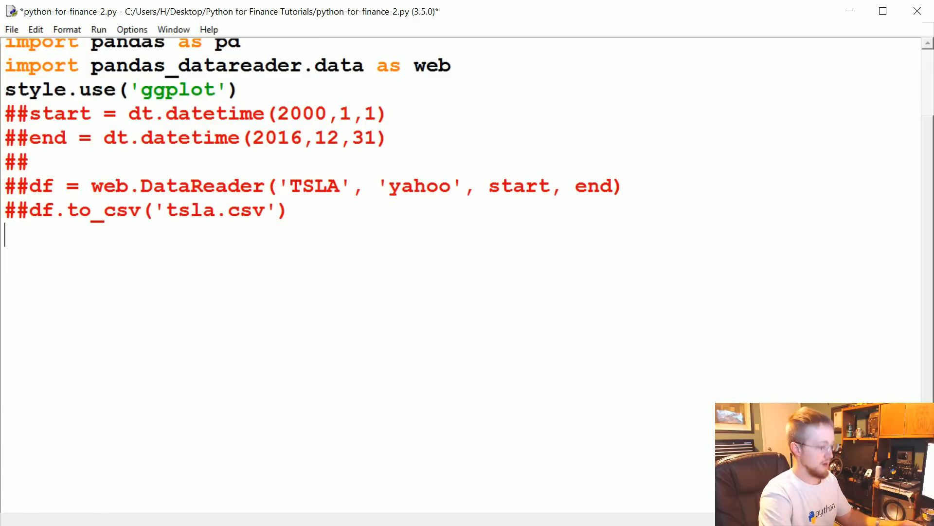
Step: Add df = pd.read_csv('tsla.csv') and begin a print(df.head()) line below it
{"action": "type", "text": "df = pd."}
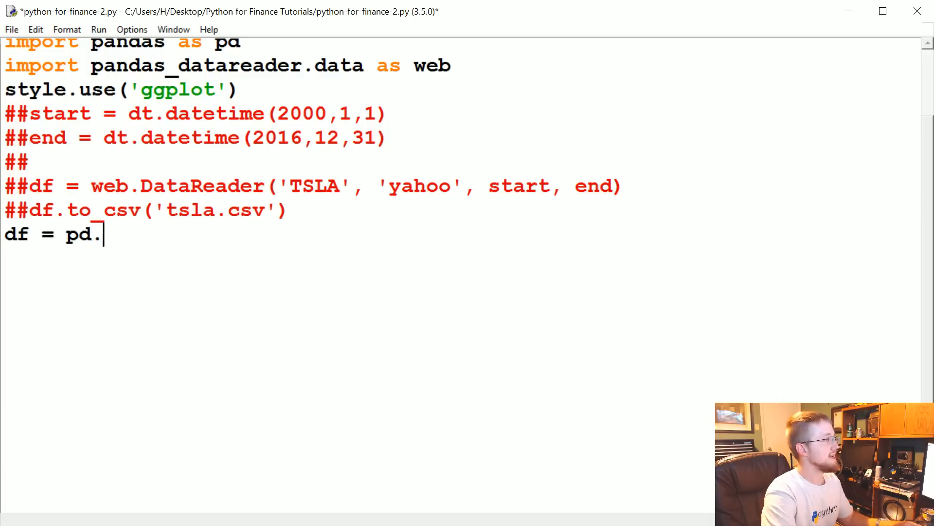
{"action": "type", "text": "read_csv()"}
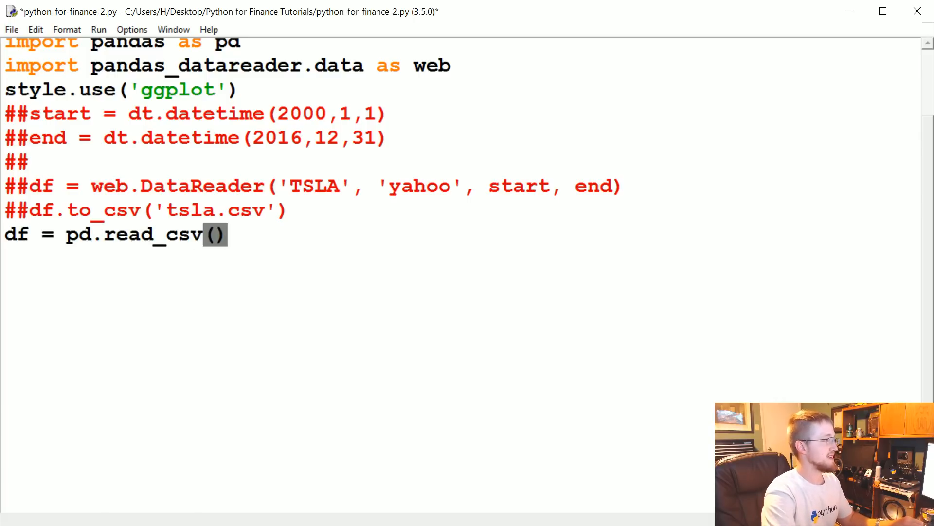
{"action": "type", "text": "''"}
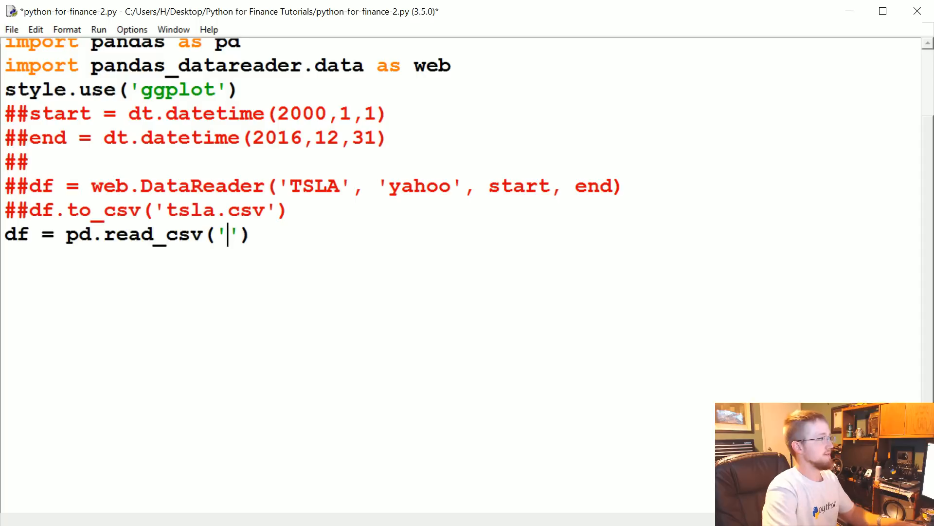
{"action": "type", "text": "tsla.csv"}
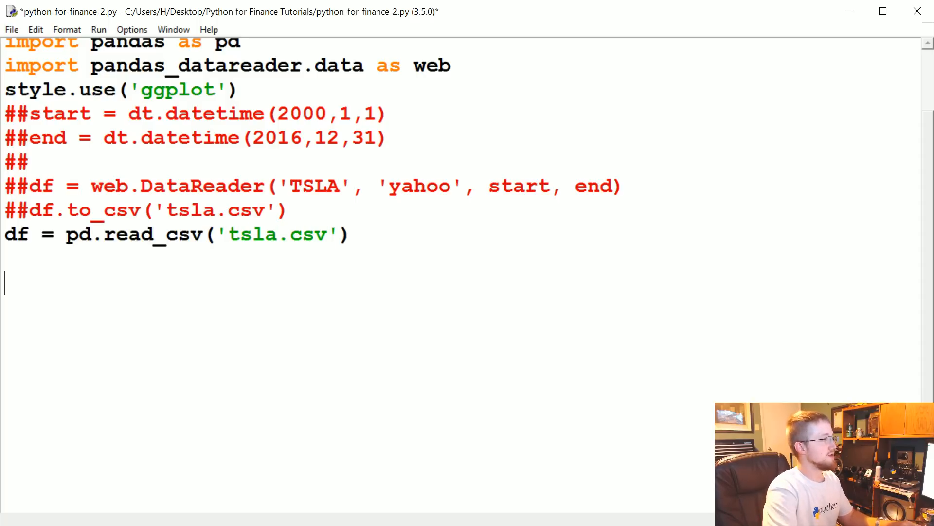
{"action": "type", "text": "print(*)"}
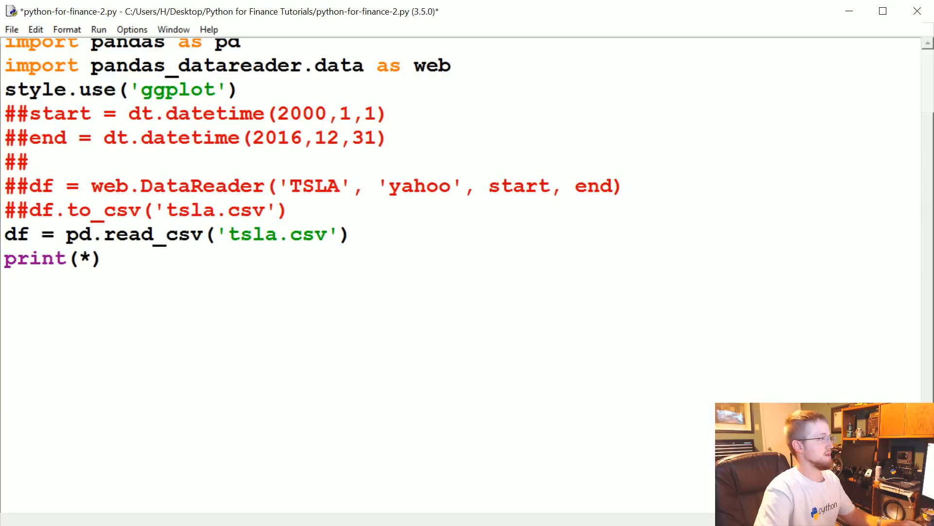
{"action": "type", "text": "df.head("}
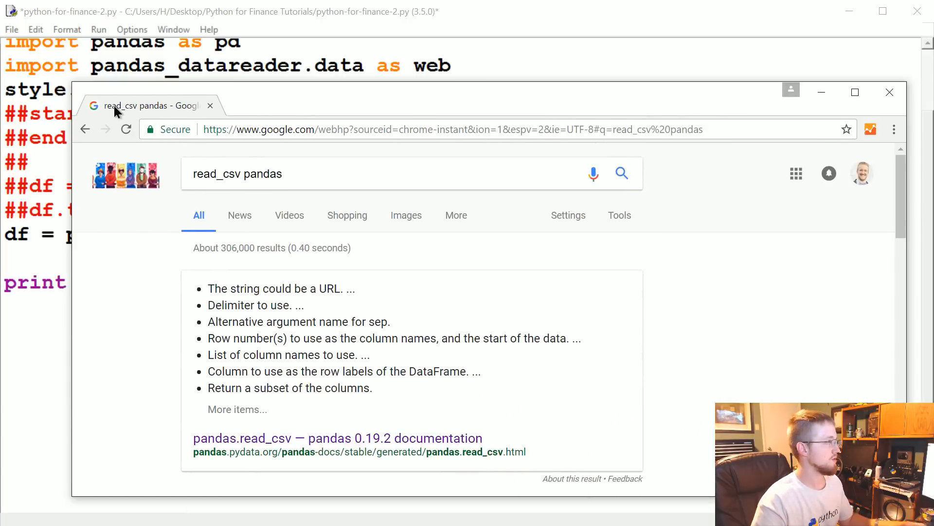
{"action": "left_click", "coordinate": [338, 438]}
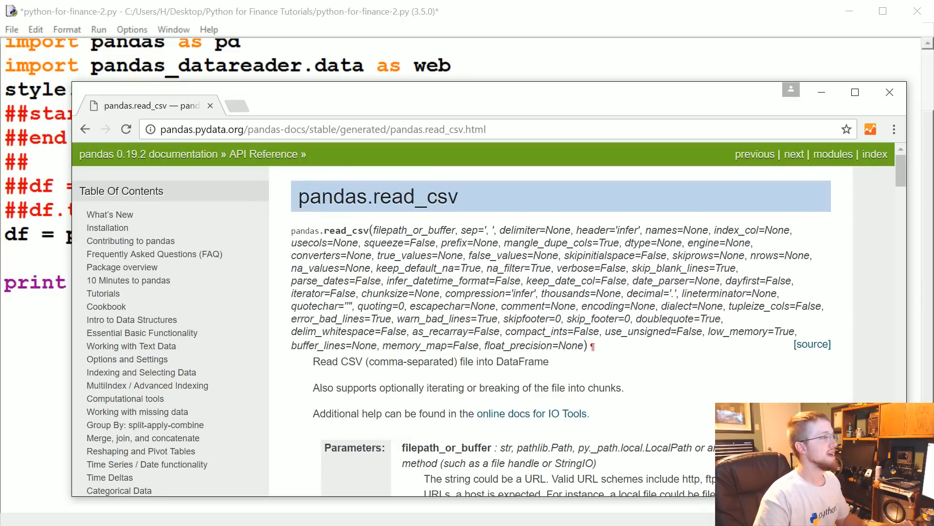
{"action": "left_click_drag", "start_coordinate": [373, 230], "coordinate": [581, 345]}
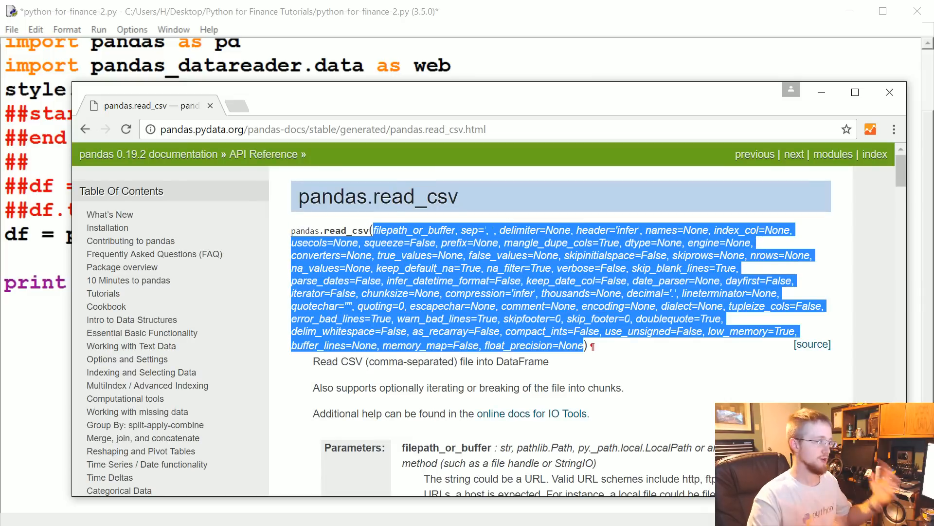
{"action": "left_click", "coordinate": [651, 355]}
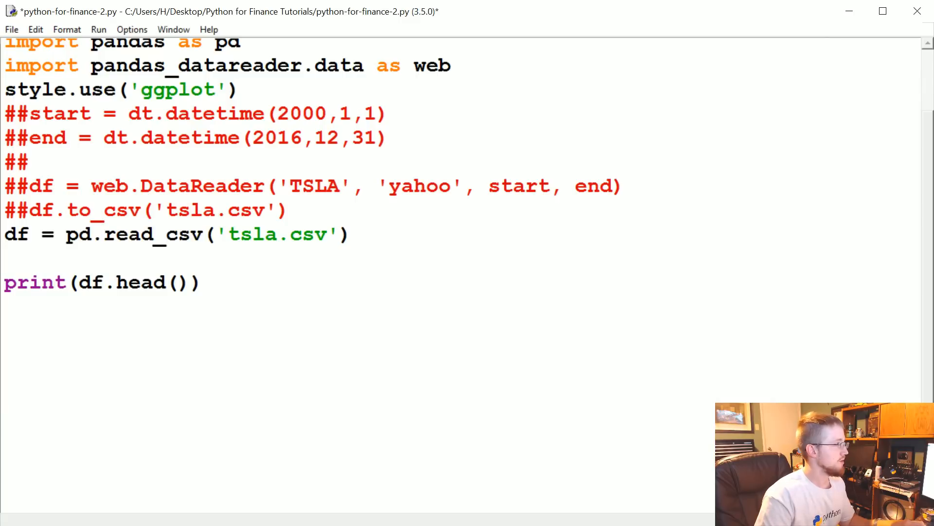
Step: Pass parse_dates=True and index_col=0 to read_csv, then run with F5
{"action": "type", "text": ", pars"}
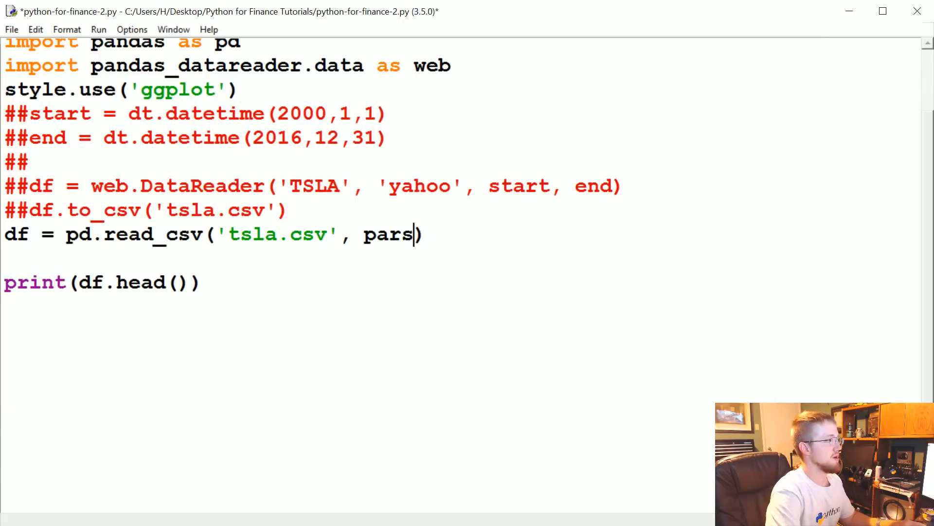
{"action": "type", "text": "e_dates = True"}
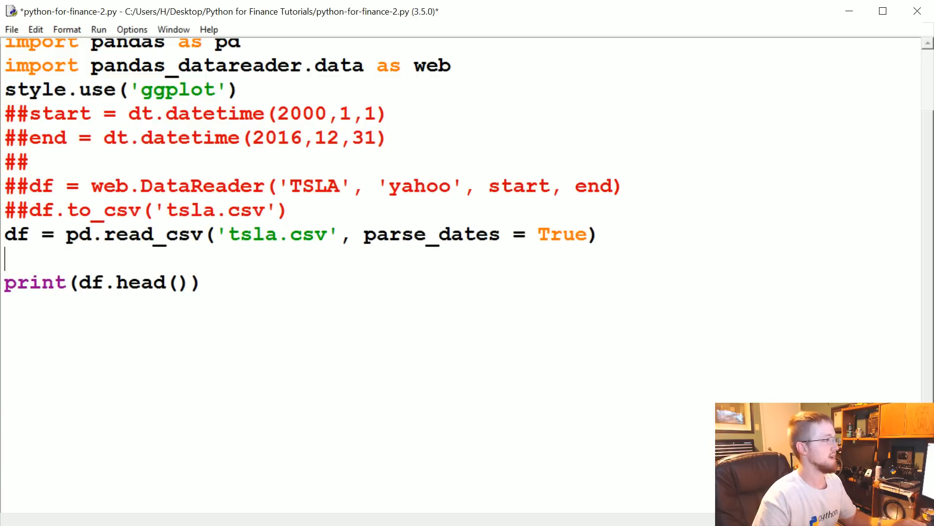
{"action": "type", "text": ", index_col"}
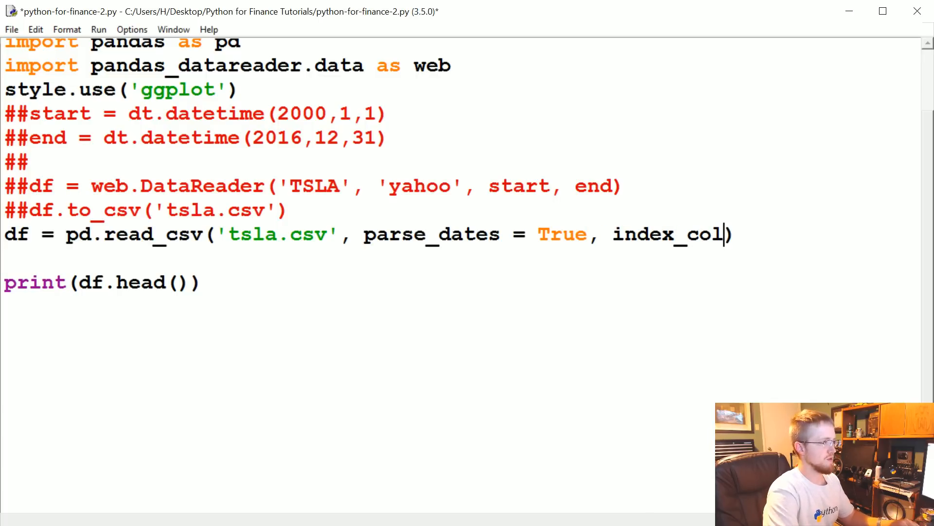
{"action": "type", "text": "=0"}
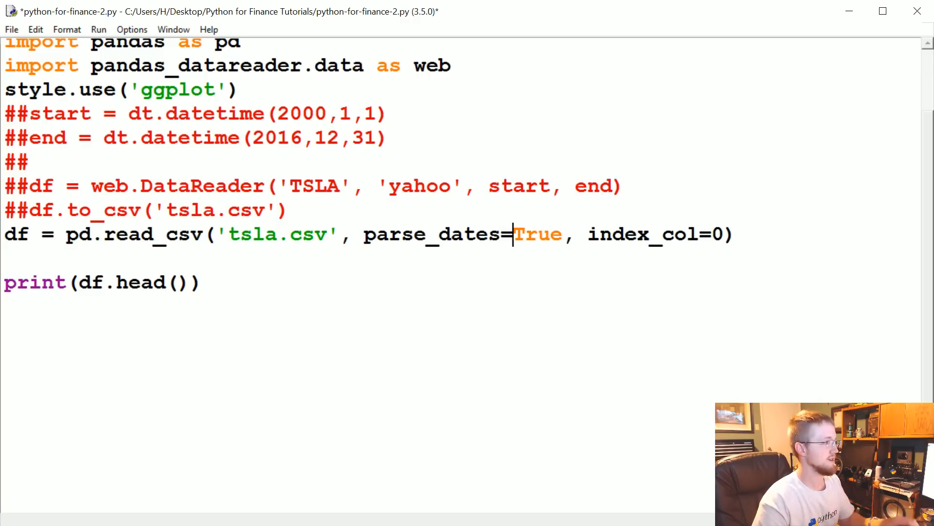
{"action": "key", "text": "F5"}
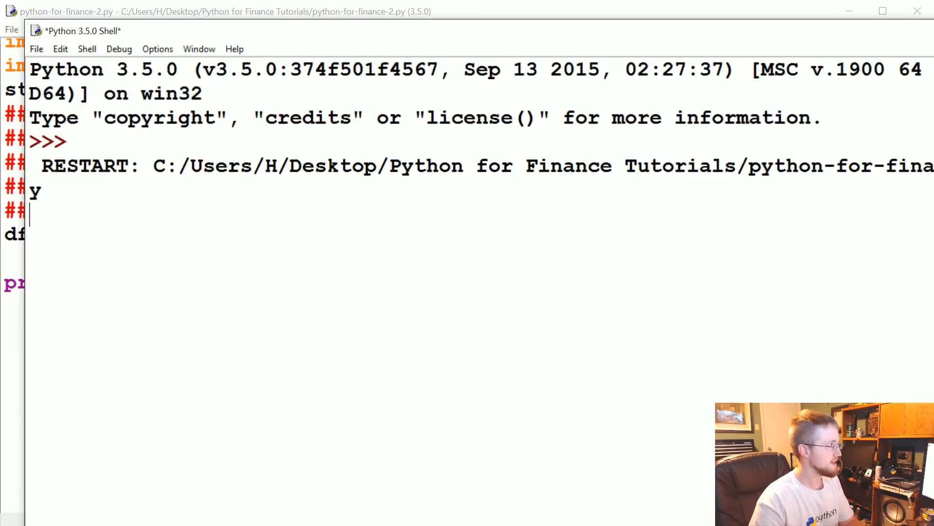
Step: Run the module again with F5 and return to the script editor
{"action": "key", "text": "F5"}
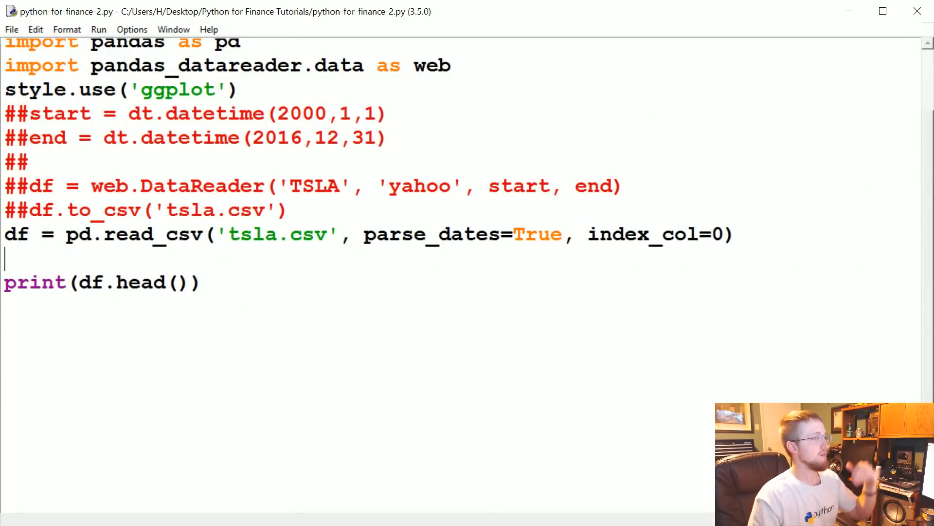
Step: Comment out print(df.head()), add df.plot() and plt.show(), and run the script
{"action": "double_click", "coordinate": [153, 233]}
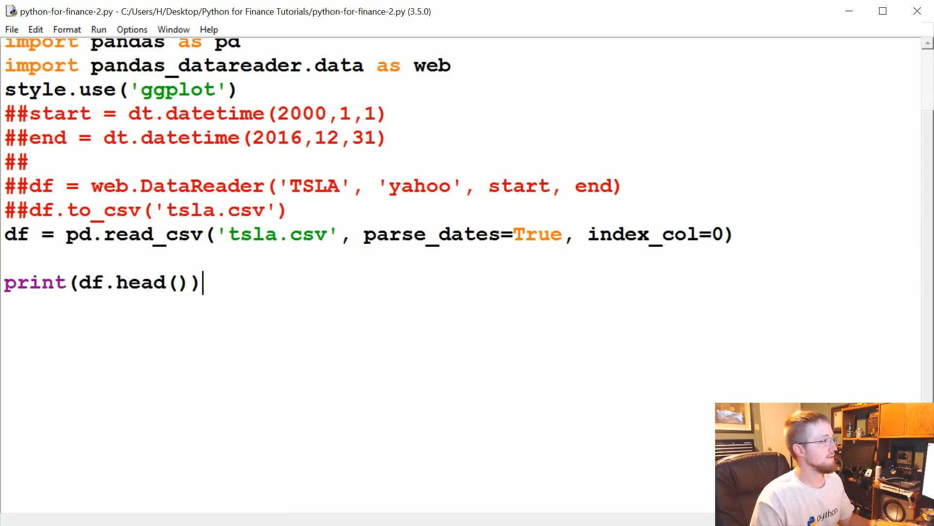
{"action": "type", "text": "#"}
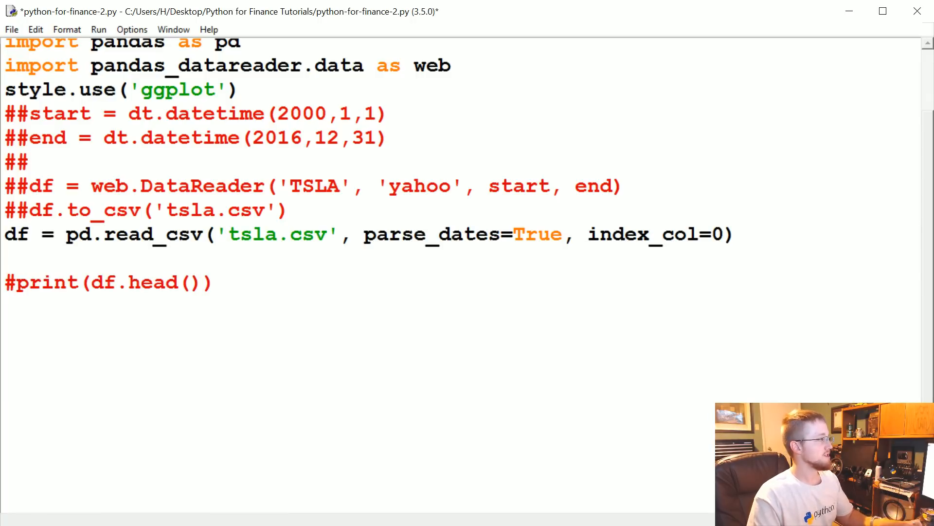
{"action": "scroll", "scroll_direction": "down", "scroll_amount": 3}
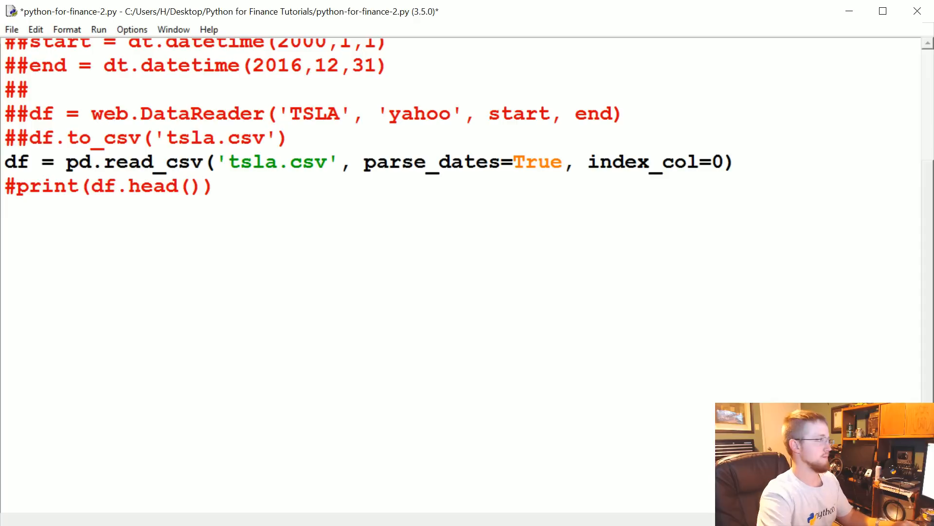
{"action": "type", "text": "df.plot()"}
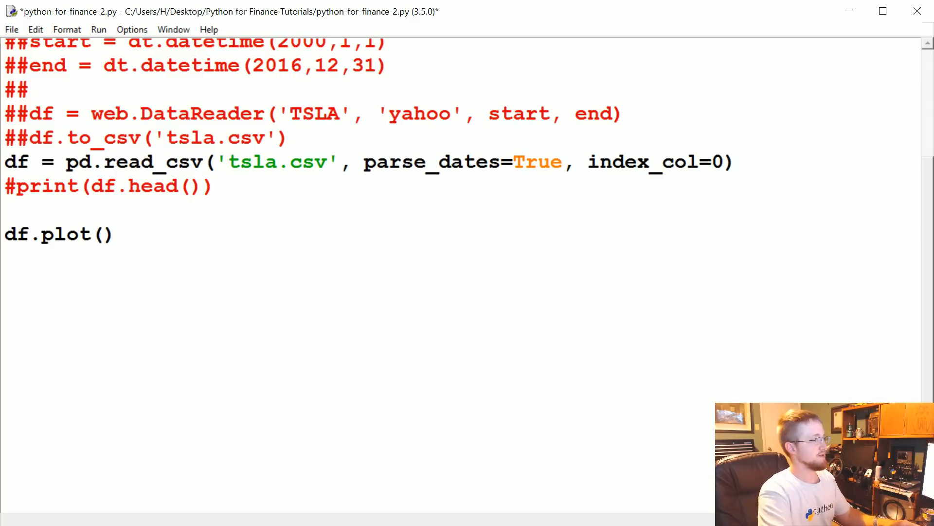
{"action": "type", "text": "plt.show"}
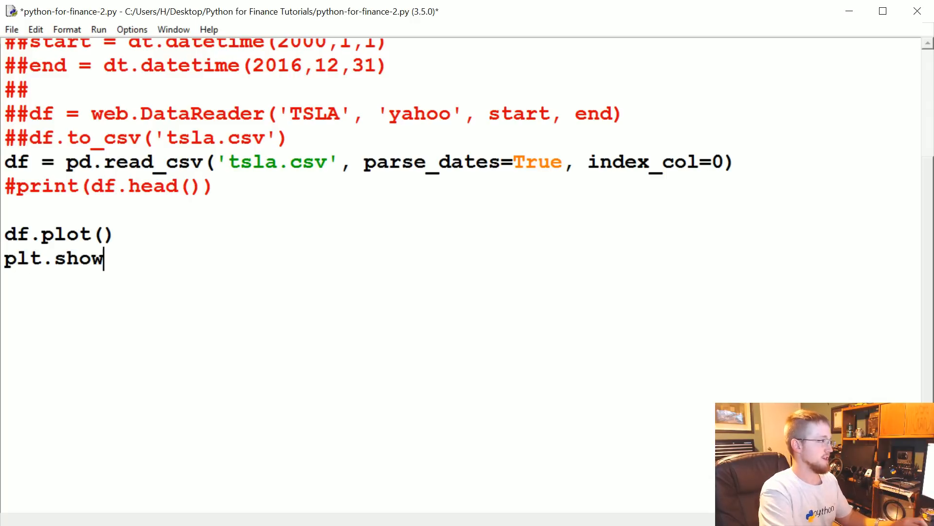
{"action": "type", "text": "()"}
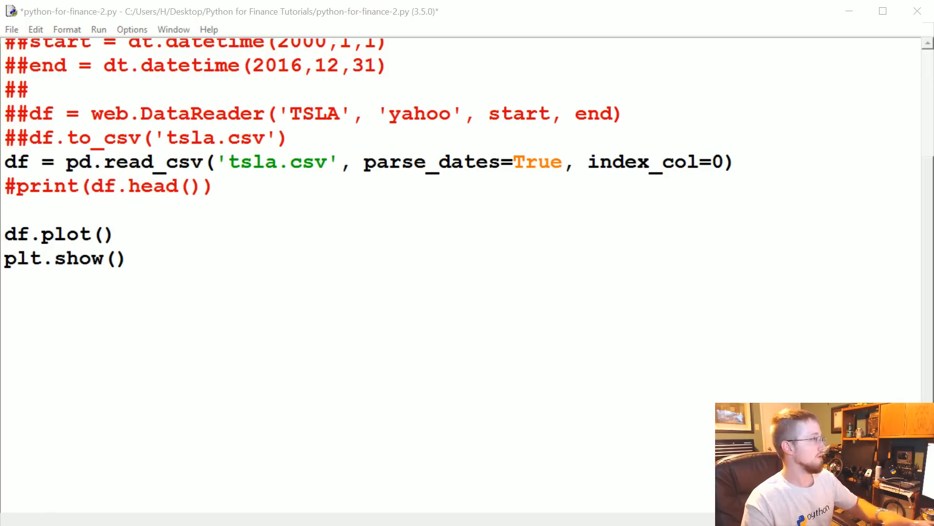
{"action": "key", "text": "F5"}
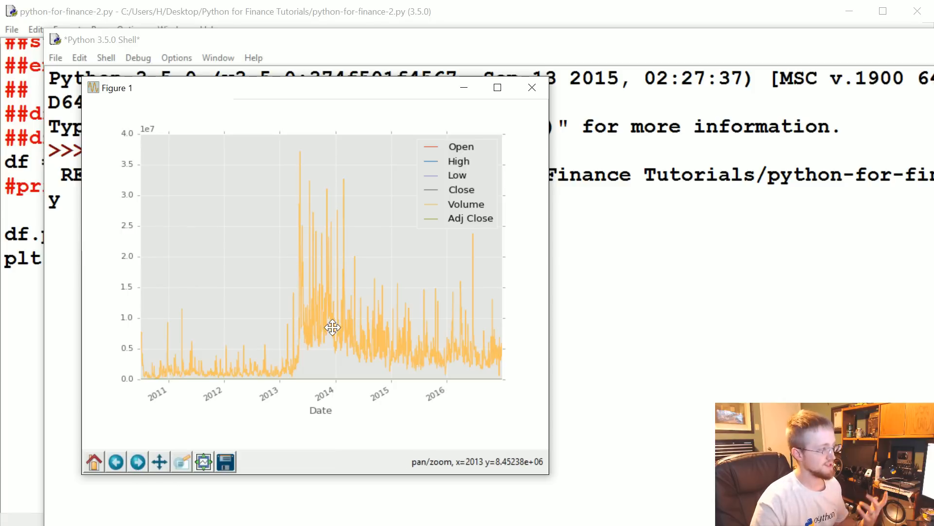
Step: Pan the TSLA chart around the Volume spikes and back near the full 2011–2017 view
{"action": "left_click_drag", "start_coordinate": [333, 327], "coordinate": [336, 314]}
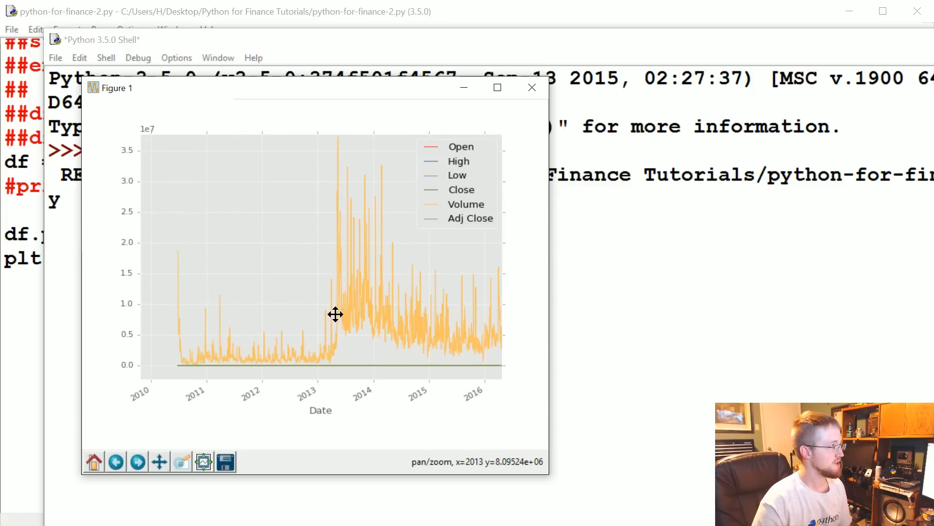
{"action": "left_click_drag", "start_coordinate": [336, 315], "coordinate": [191, 288]}
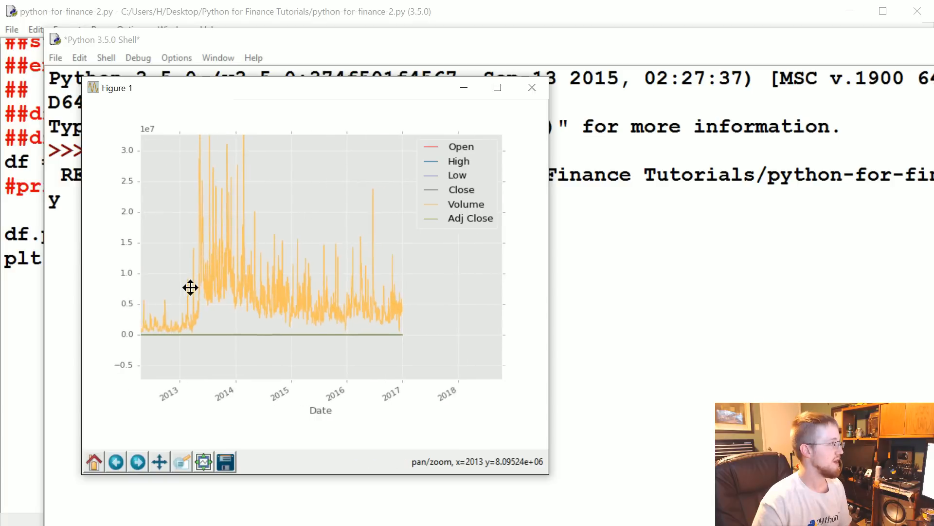
{"action": "left_click_drag", "start_coordinate": [191, 286], "coordinate": [283, 281]}
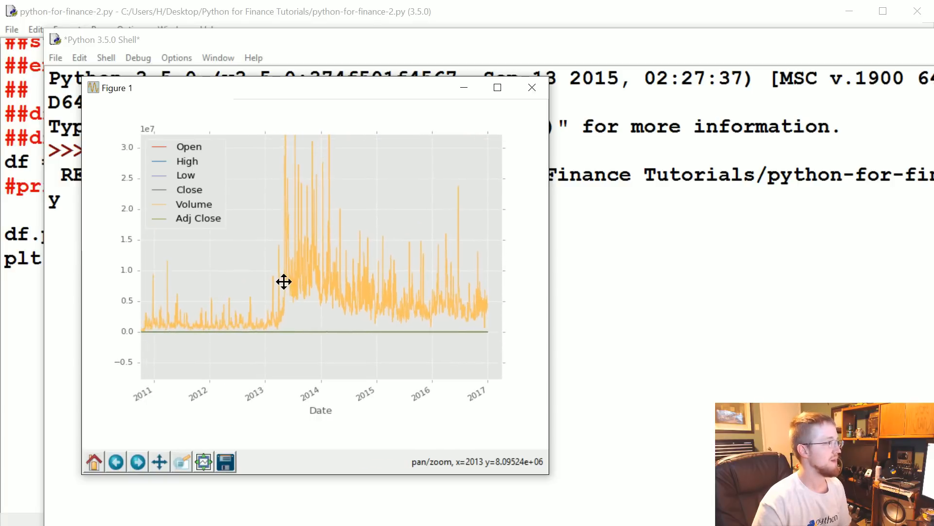
{"action": "left_click_drag", "start_coordinate": [283, 281], "coordinate": [313, 315]}
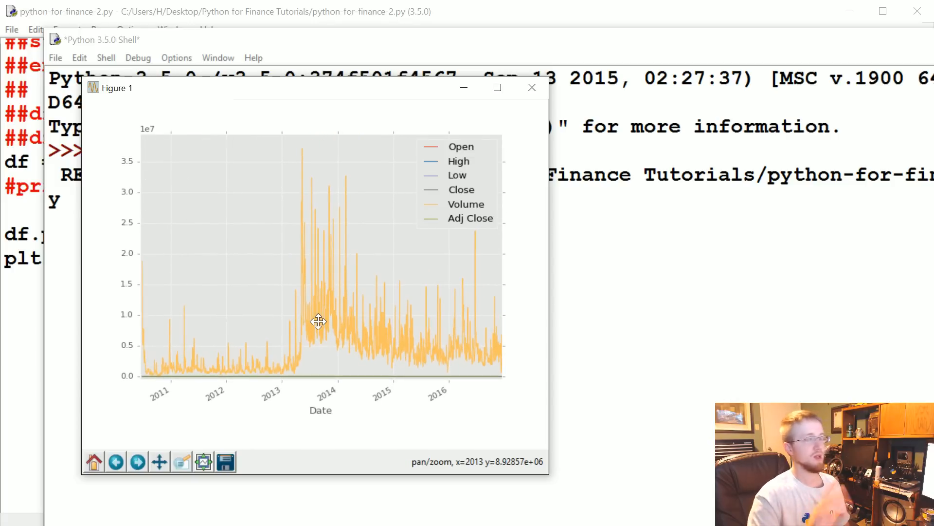
{"action": "left_click_drag", "start_coordinate": [319, 322], "coordinate": [409, 244]}
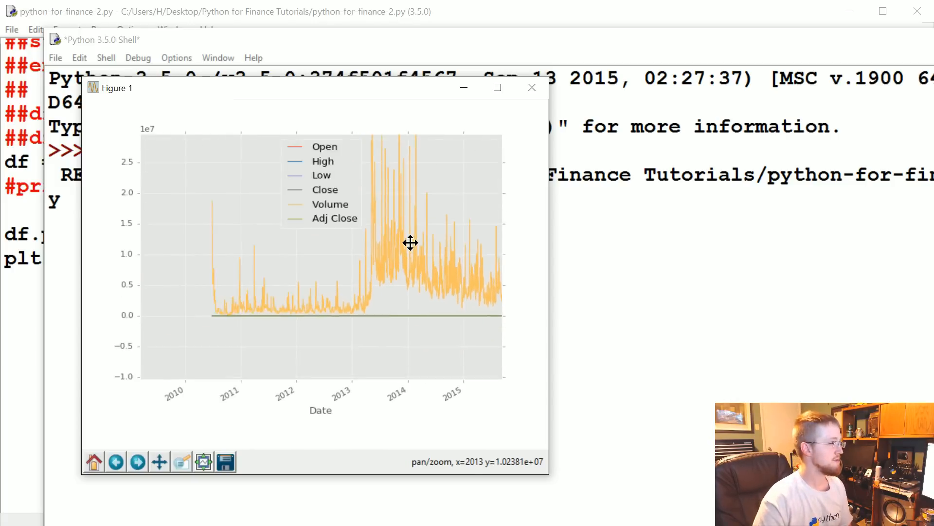
{"action": "left_click_drag", "start_coordinate": [410, 242], "coordinate": [315, 301]}
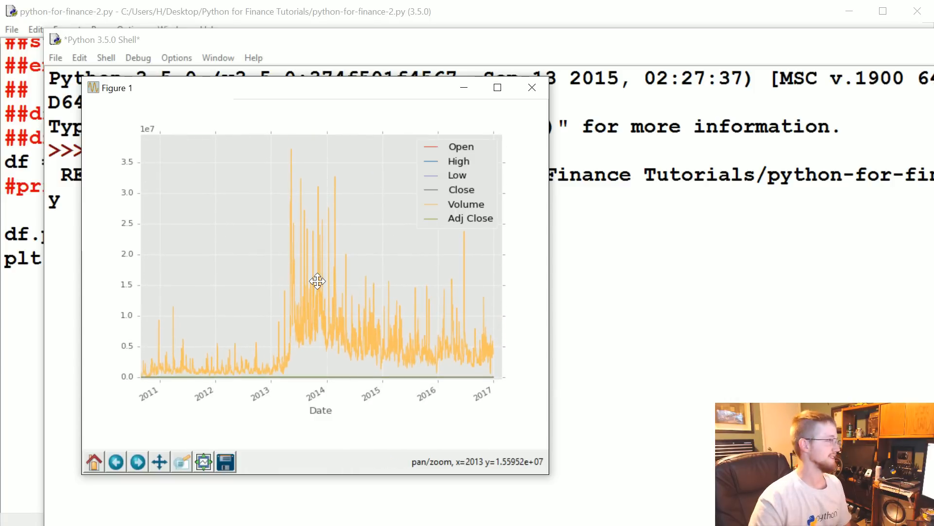
{"action": "mouse_move", "coordinate": [342, 312]}
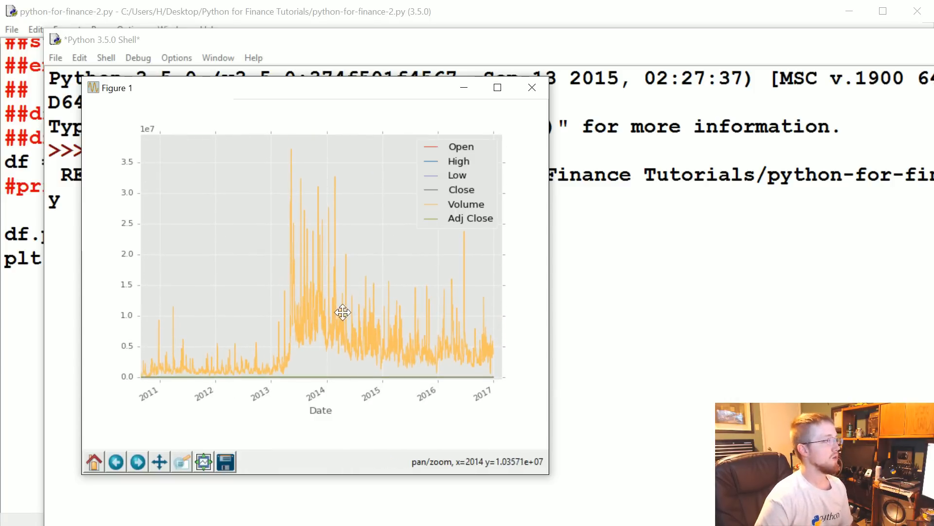
{"action": "left_click_drag", "start_coordinate": [342, 312], "coordinate": [471, 206]}
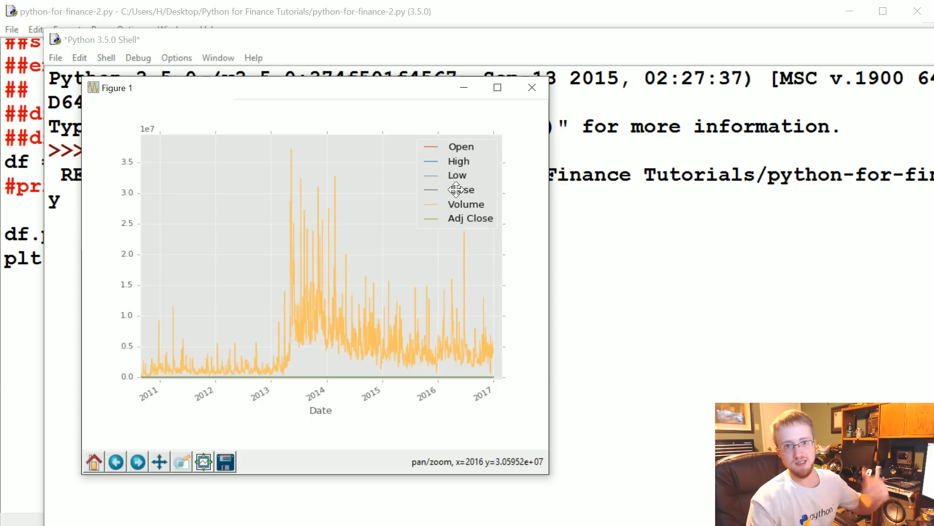
{"action": "mouse_move", "coordinate": [203, 461]}
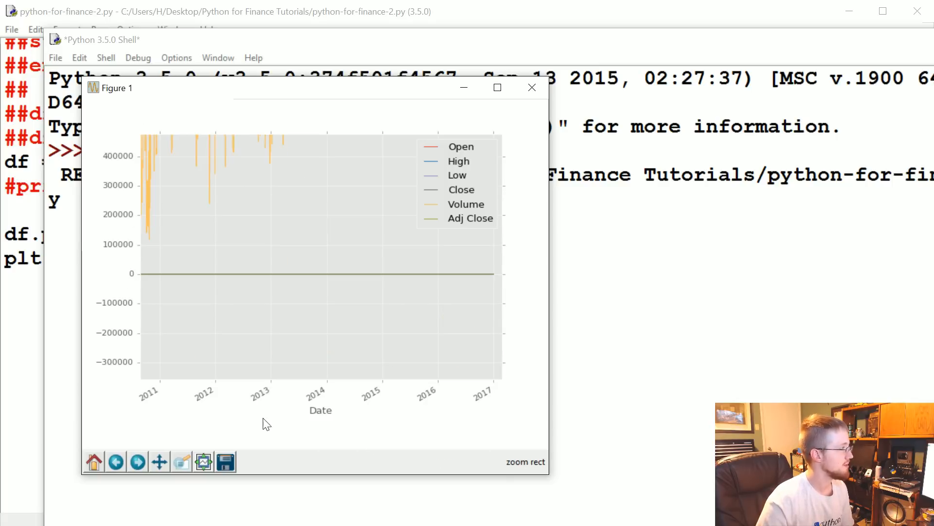
{"action": "mouse_move", "coordinate": [148, 280]}
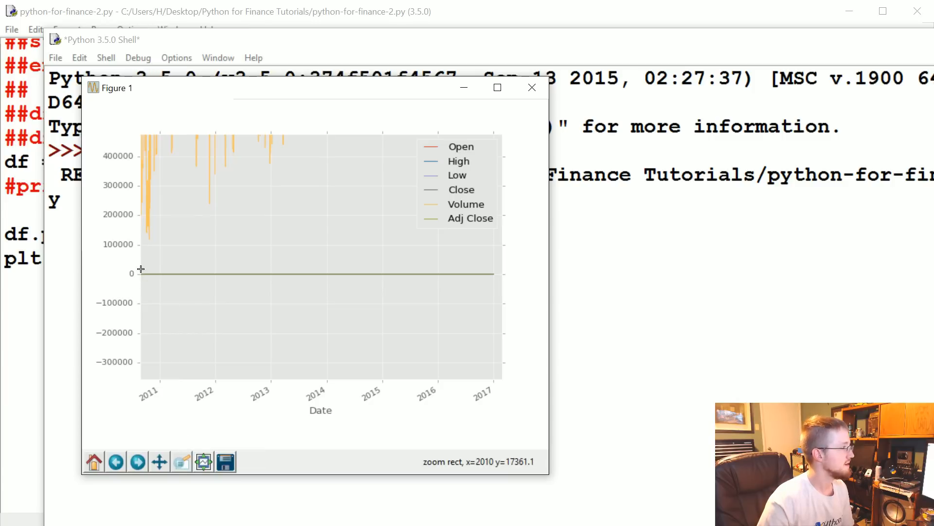
Step: Zoom twice into the chart's low range so the price lines from 20 to 300 are readable
{"action": "left_click_drag", "start_coordinate": [141, 273], "coordinate": [496, 274]}
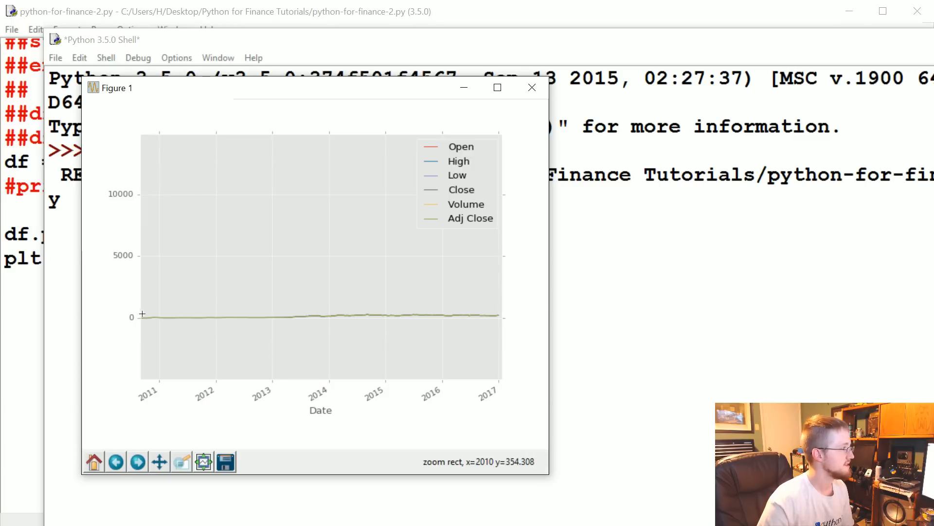
{"action": "left_click_drag", "start_coordinate": [142, 314], "coordinate": [491, 240]}
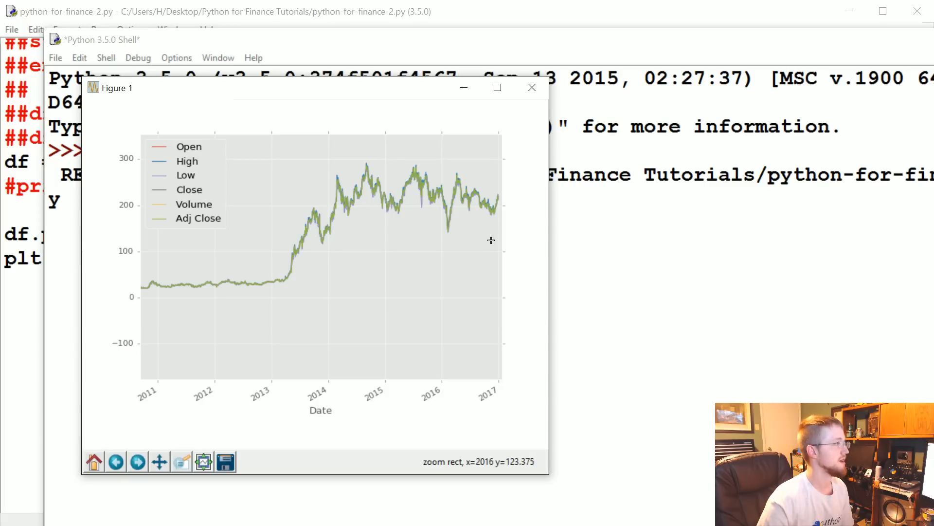
{"action": "mouse_move", "coordinate": [482, 234]}
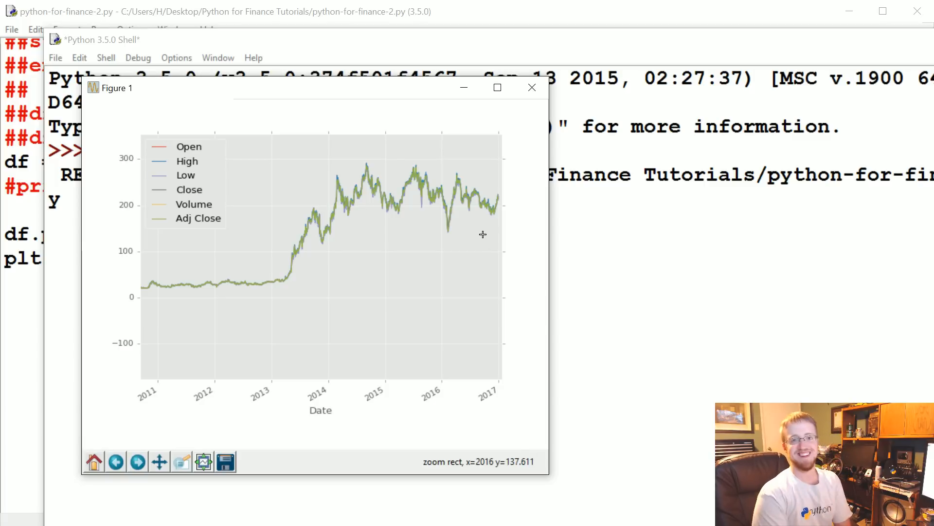
{"action": "mouse_move", "coordinate": [531, 88]}
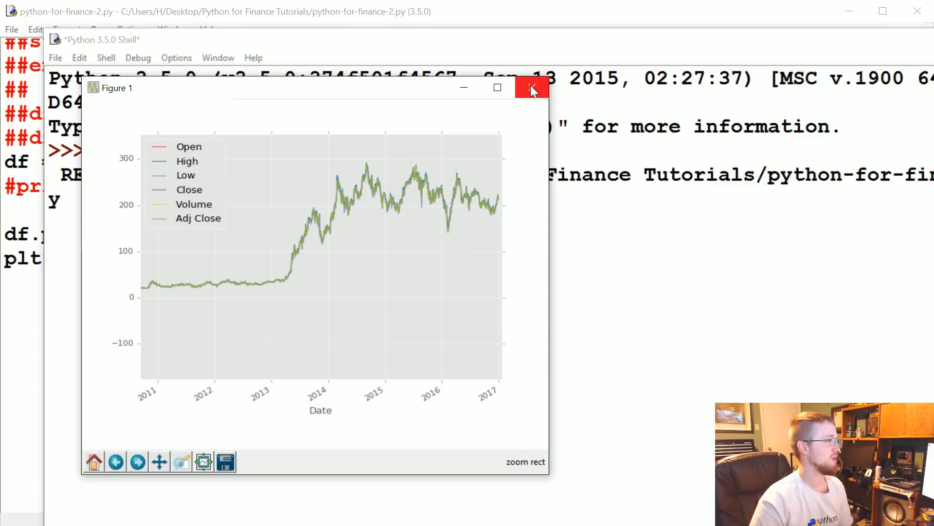
Step: Change the plot line to df['Adj Close'].plot(), run it to view the adjusted-close chart, then close it
{"action": "left_click", "coordinate": [531, 87]}
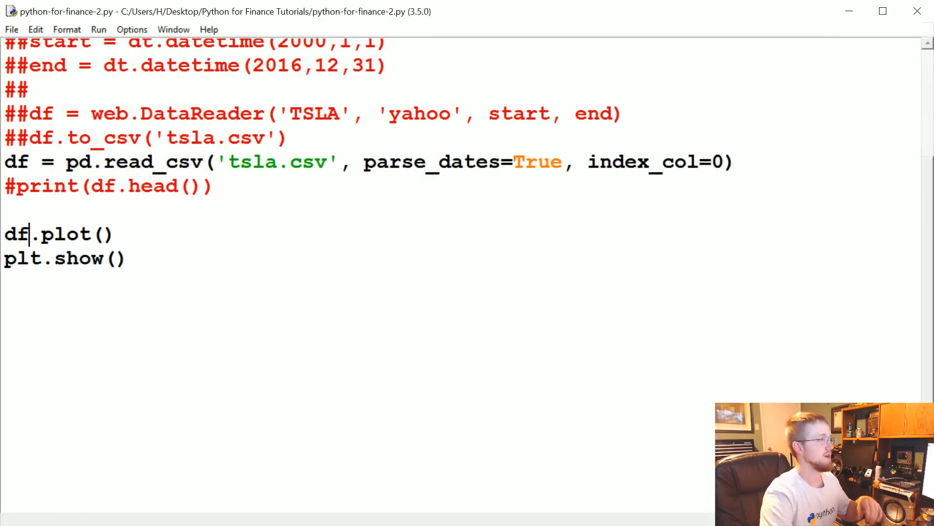
{"action": "type", "text": "["}
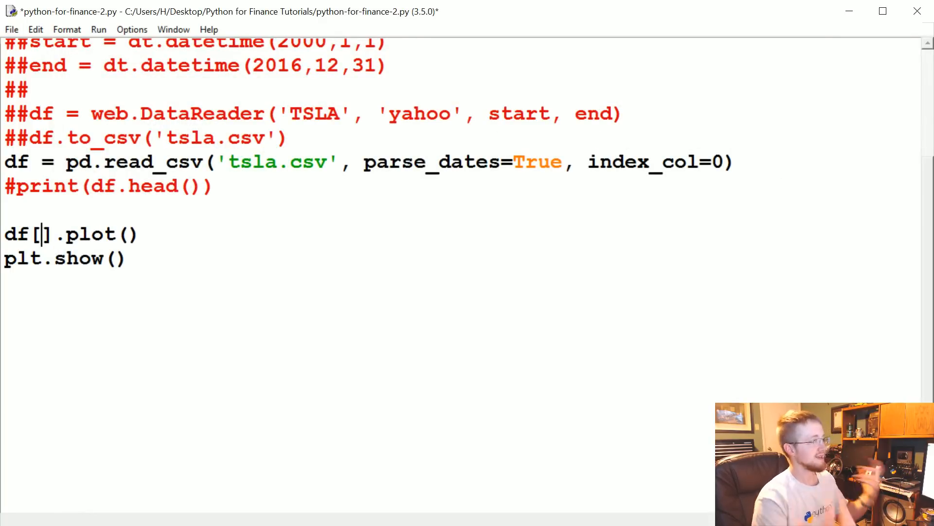
{"action": "type", "text": "'Ad'"}
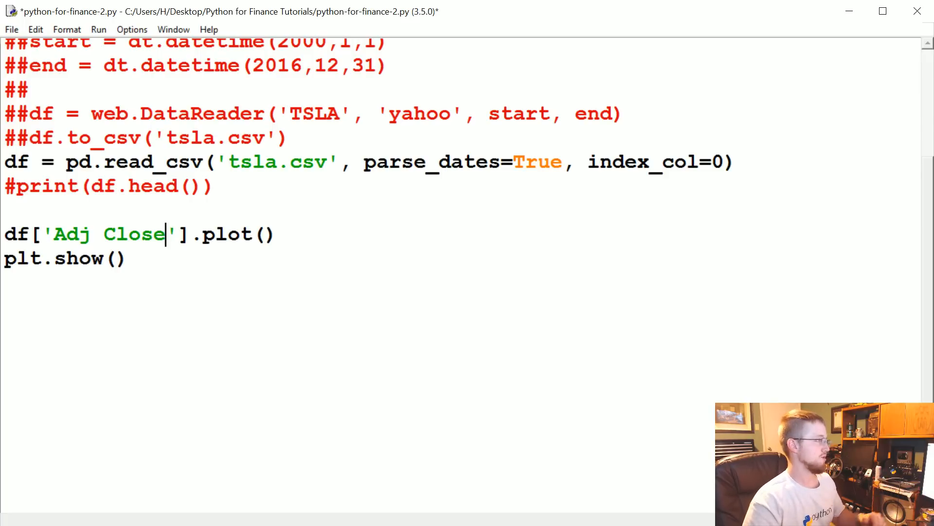
{"action": "key", "text": "F5"}
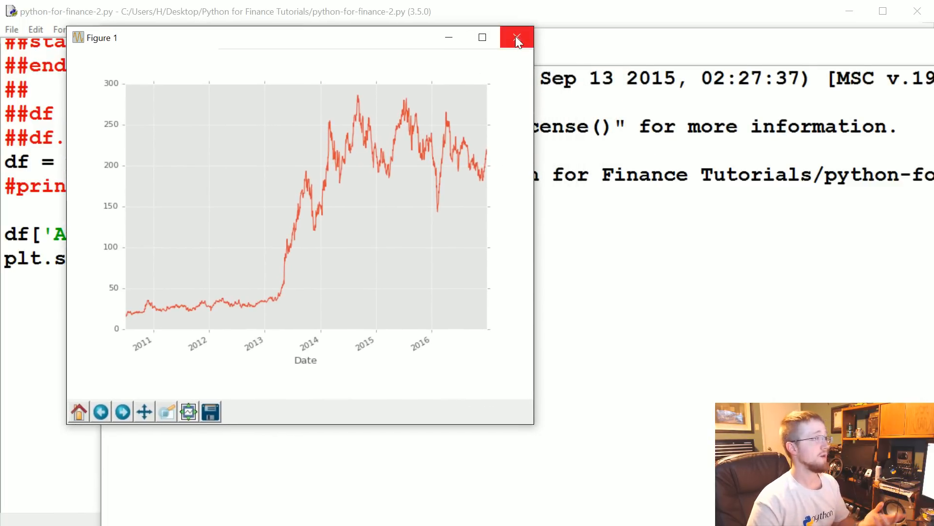
{"action": "left_click", "coordinate": [516, 38]}
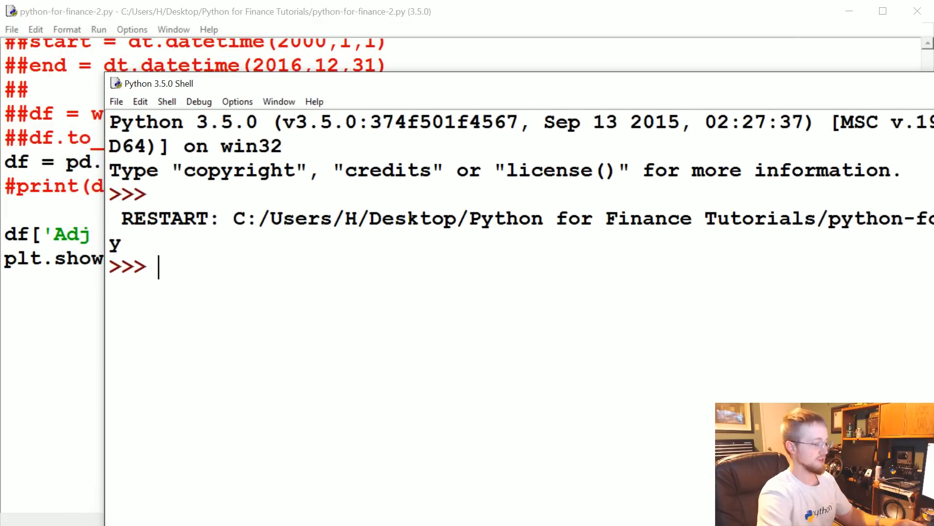
Step: Run print(df['Adj Close']) in the shell to list adjusted-close values by date, then return to the script
{"action": "type", "text": "print(df[']]"}
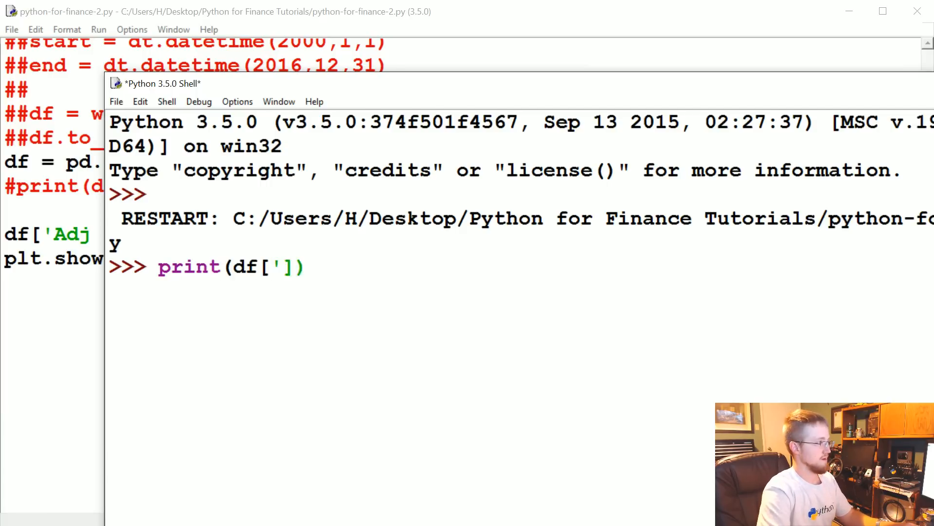
{"action": "type", "text": "Adj '"}
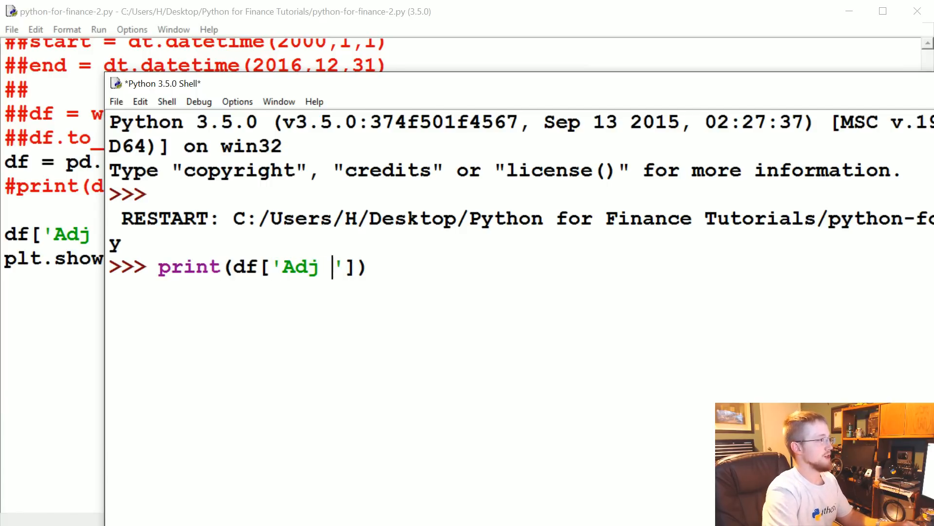
{"action": "key", "text": "Return"}
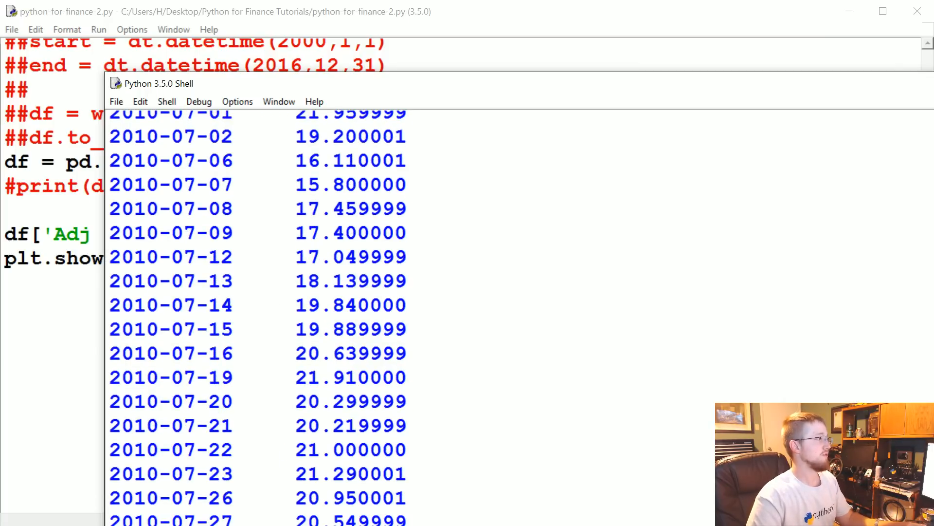
{"action": "key", "text": "F5"}
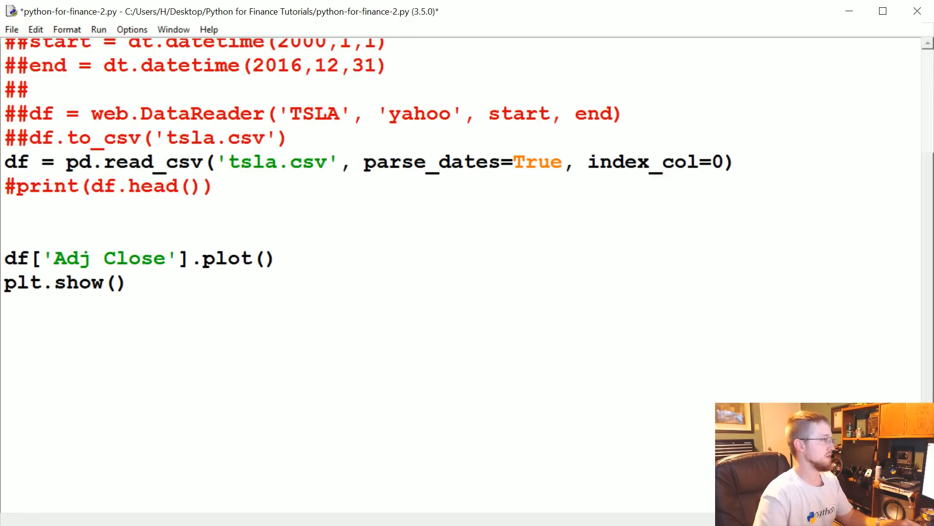
Step: Add print(df[['Open','High']].head()) above the plot line and run the script
{"action": "type", "text": "print()"}
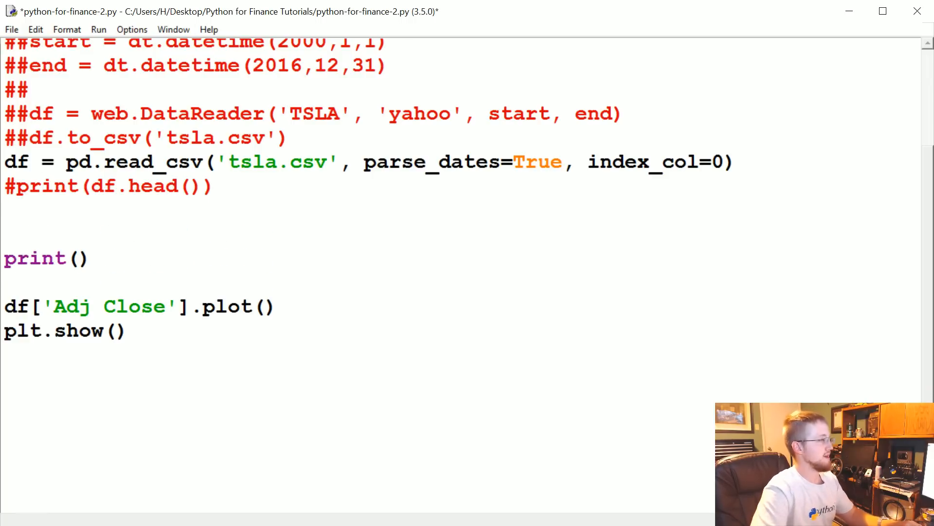
{"action": "type", "text": "df[[]]"}
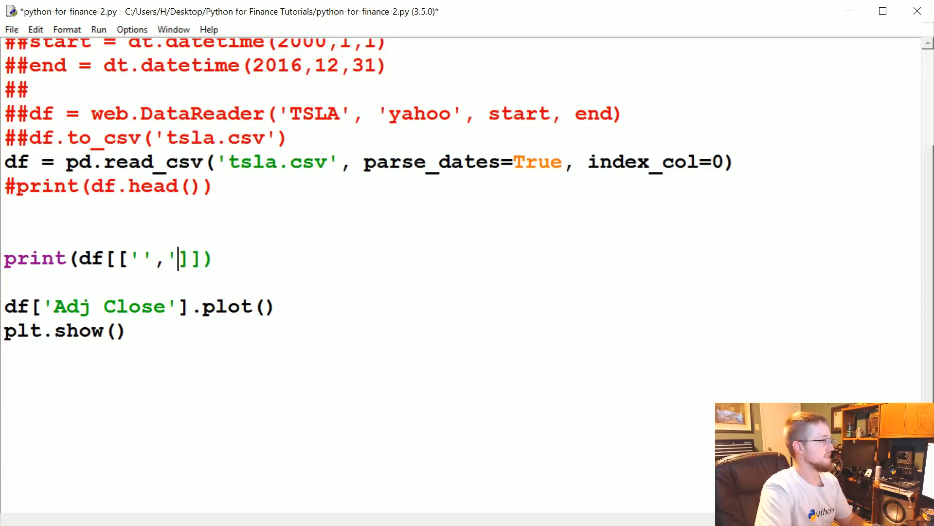
{"action": "type", "text": "Open"}
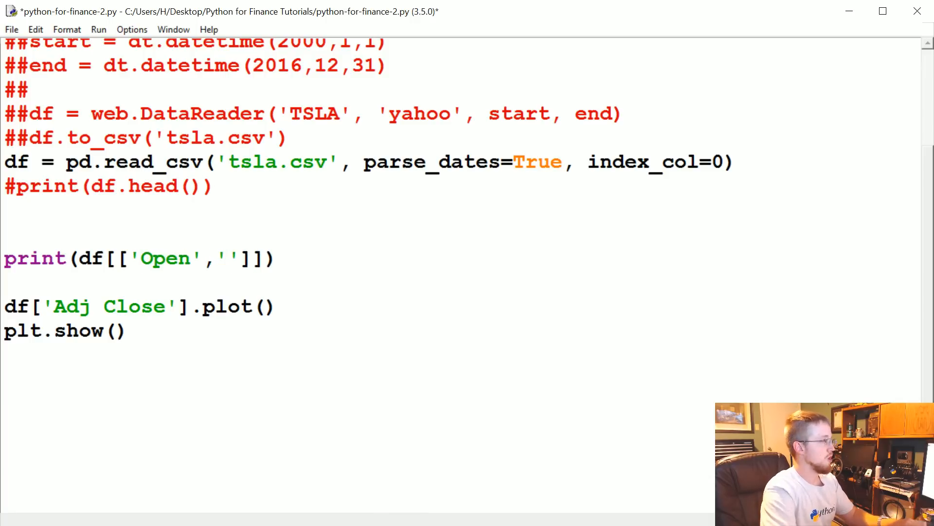
{"action": "type", "text": "High"}
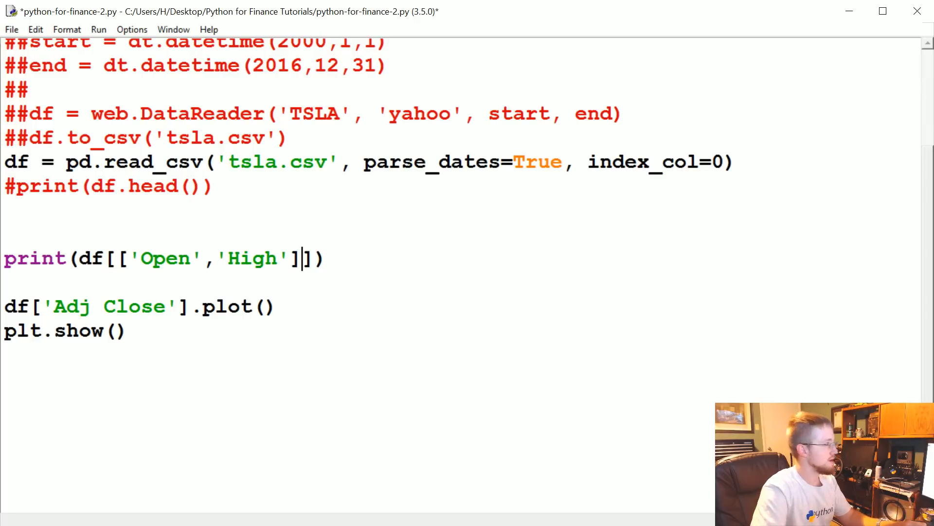
{"action": "type", "text": ".head"}
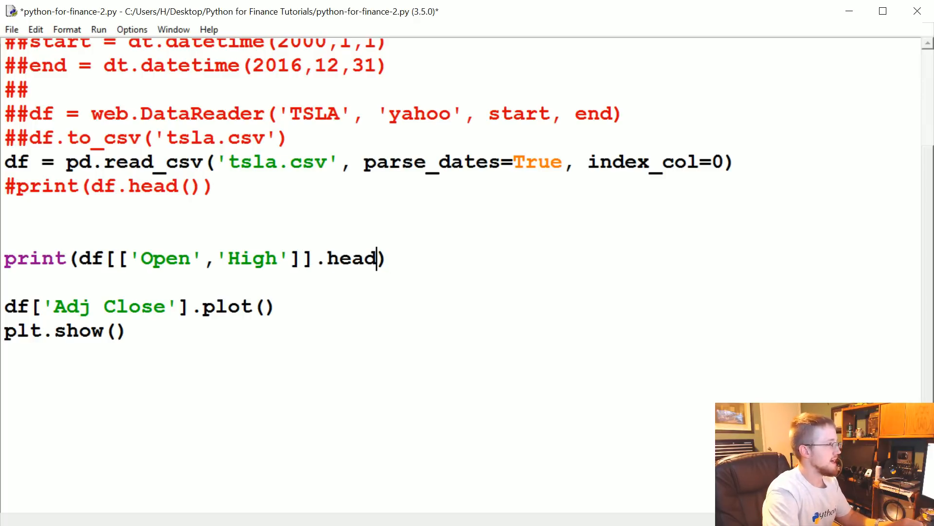
{"action": "type", "text": "()"}
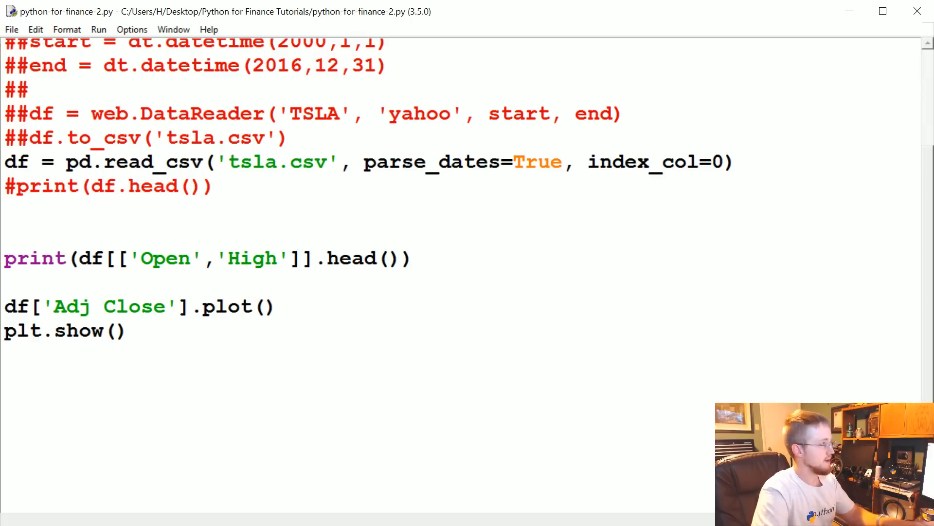
{"action": "key", "text": "F5"}
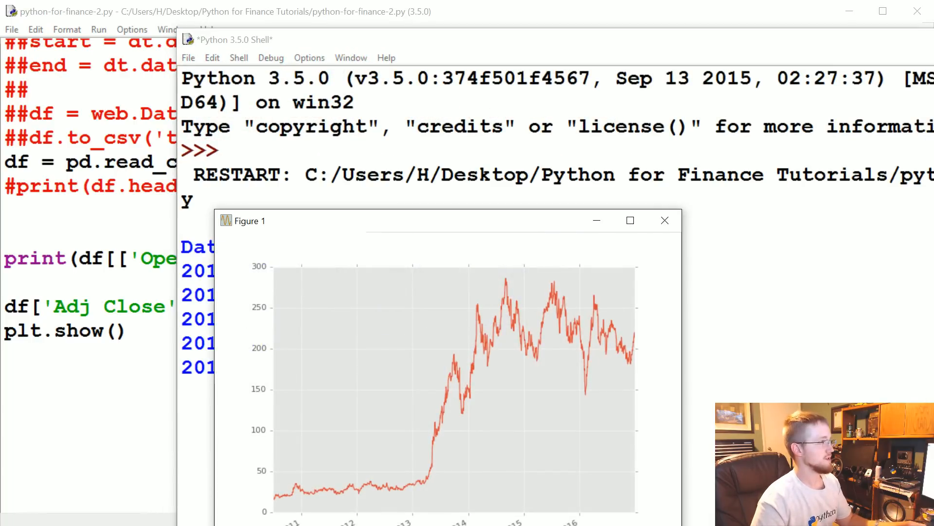
Step: Close the Figure 1 Adj Close chart to bring the script editor back to front
{"action": "left_click", "coordinate": [665, 221]}
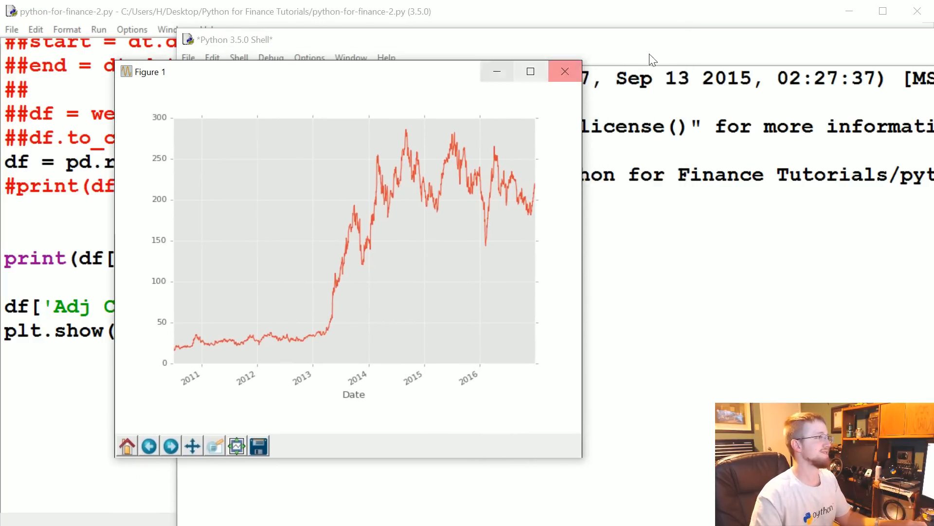
{"action": "left_click", "coordinate": [564, 71]}
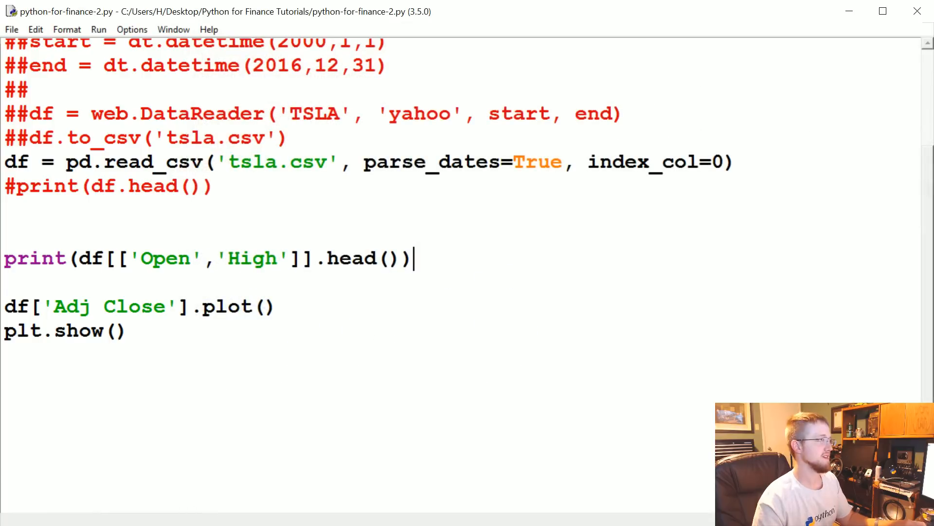